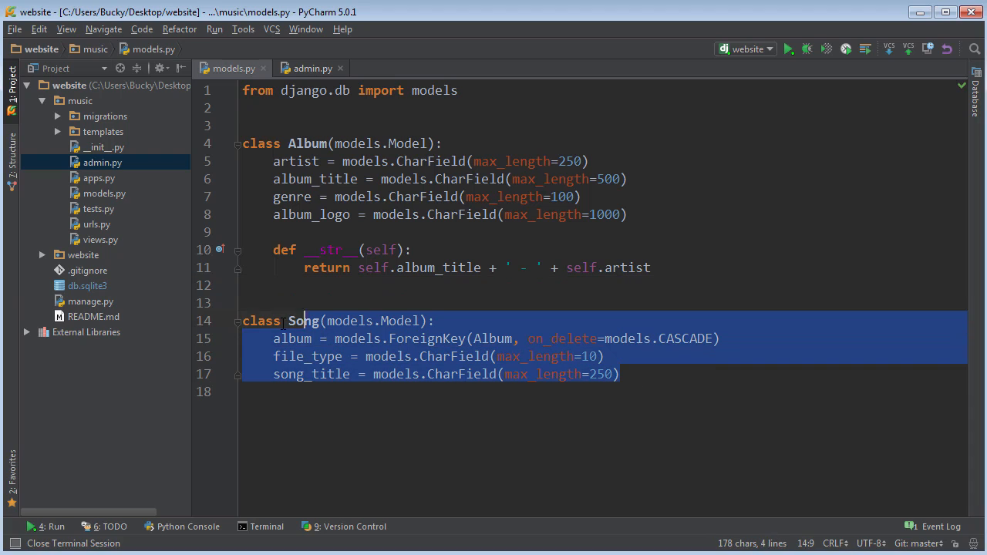
# Review the Album model's album_logo field and its existing __str__ method
pyautogui.click(308, 303)
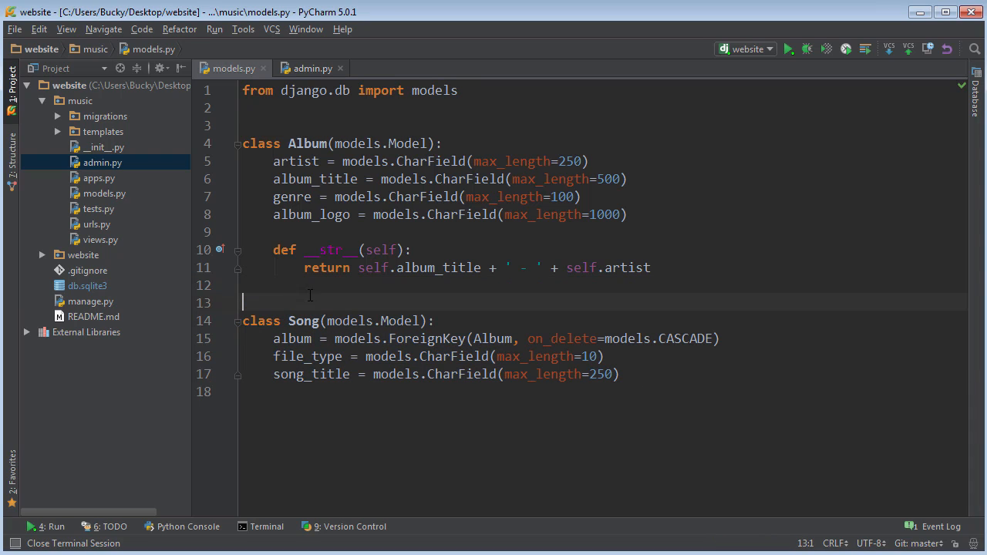
pyautogui.moveTo(273, 214); pyautogui.dragTo(651, 269)
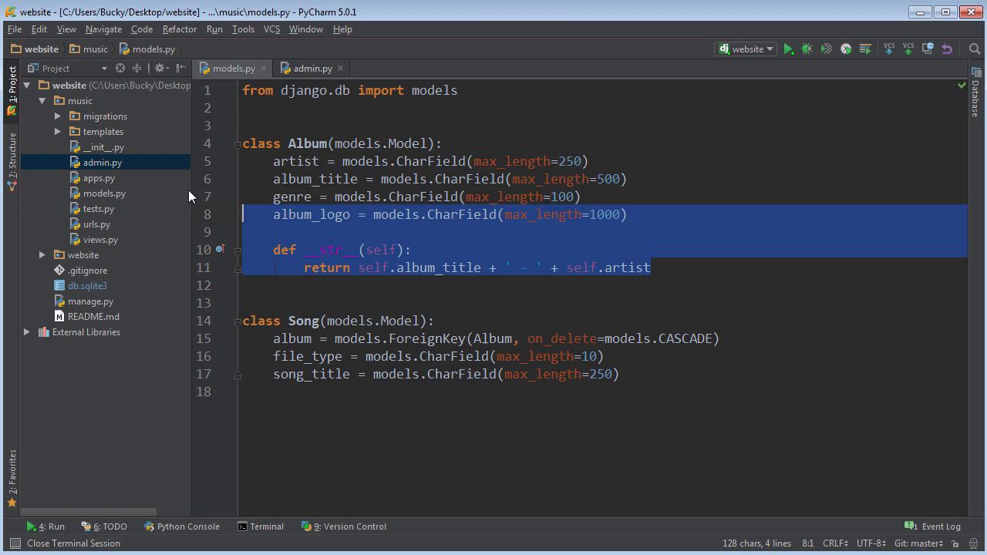
pyautogui.click(292, 126)
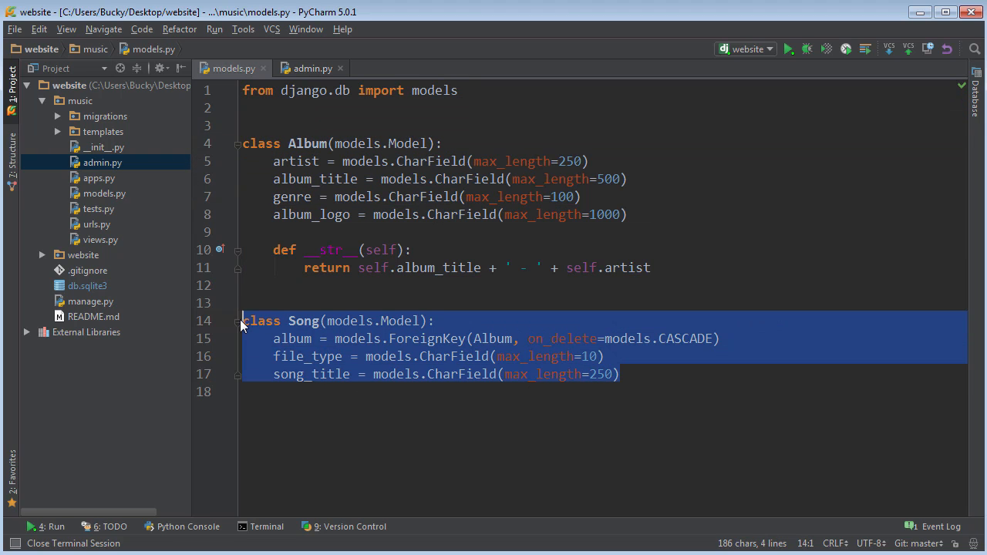
pyautogui.click(263, 303)
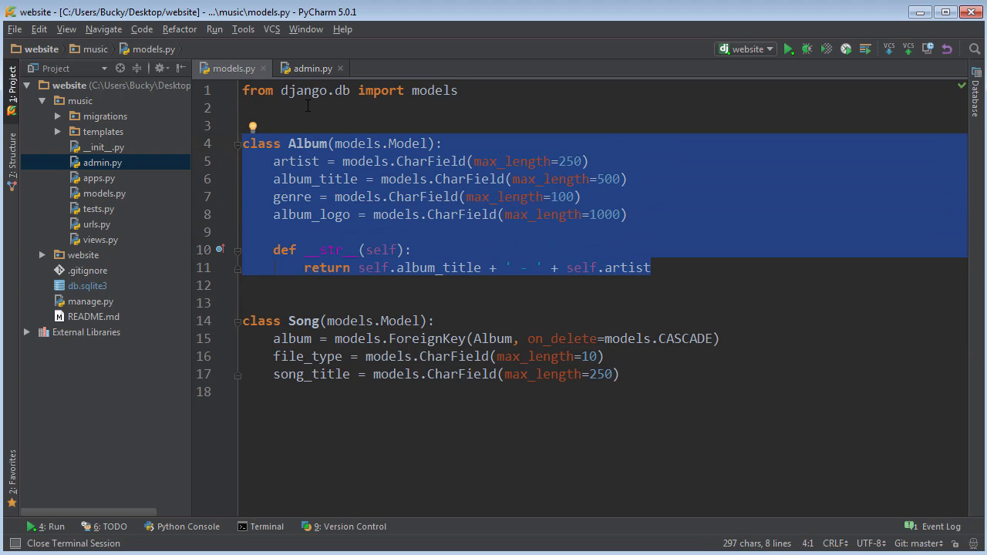
# Add a __str__ method to the Song model returning self.song_title
pyautogui.click(620, 375)
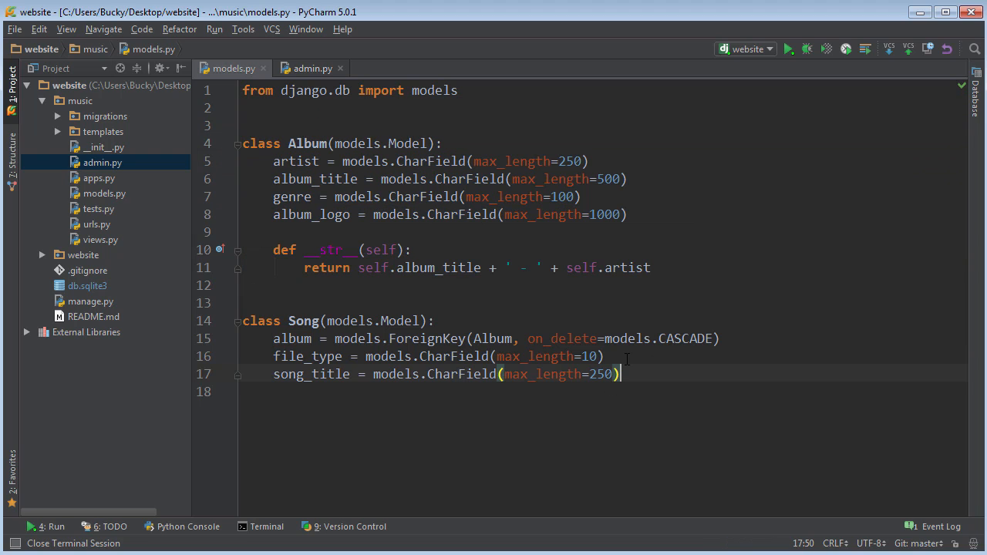
pyautogui.press('enter')
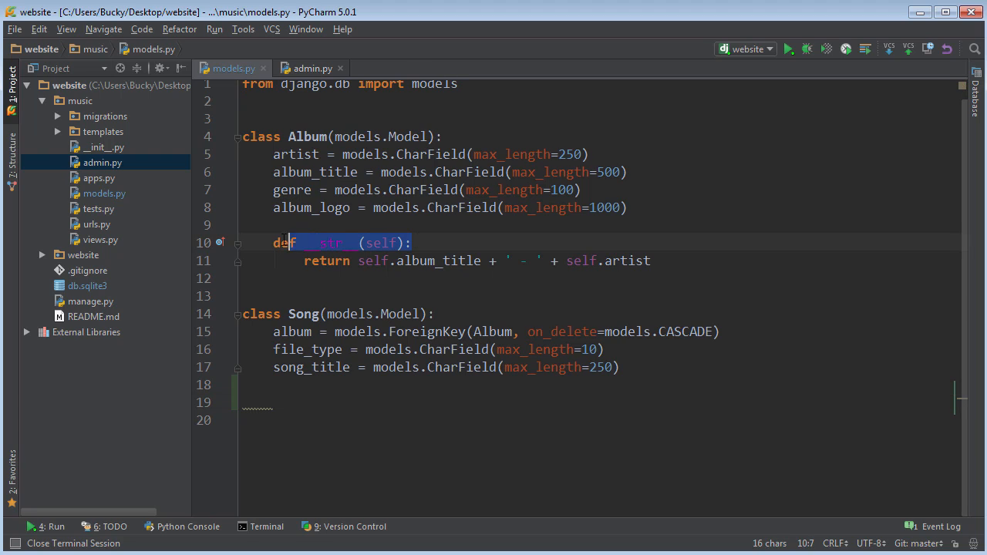
pyautogui.click(669, 259)
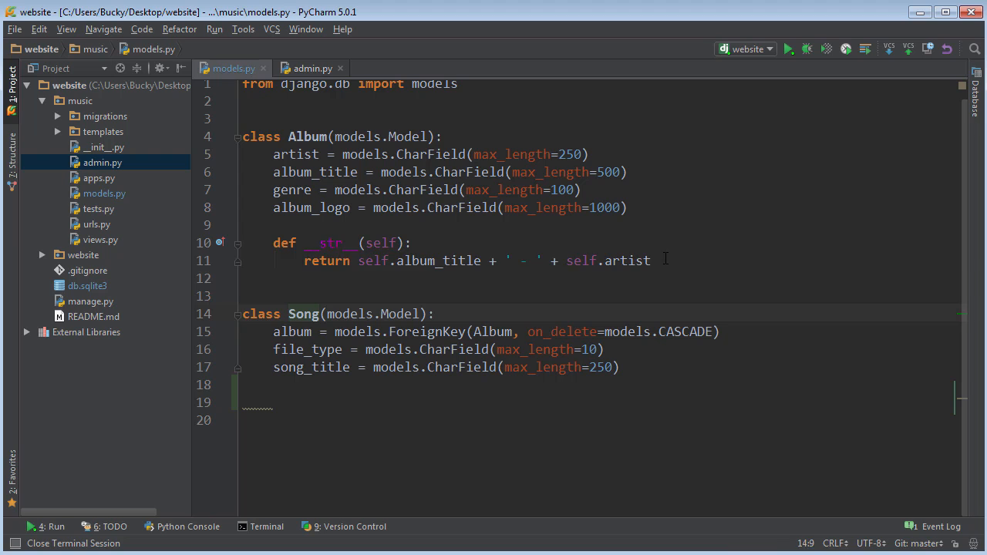
pyautogui.click(287, 401)
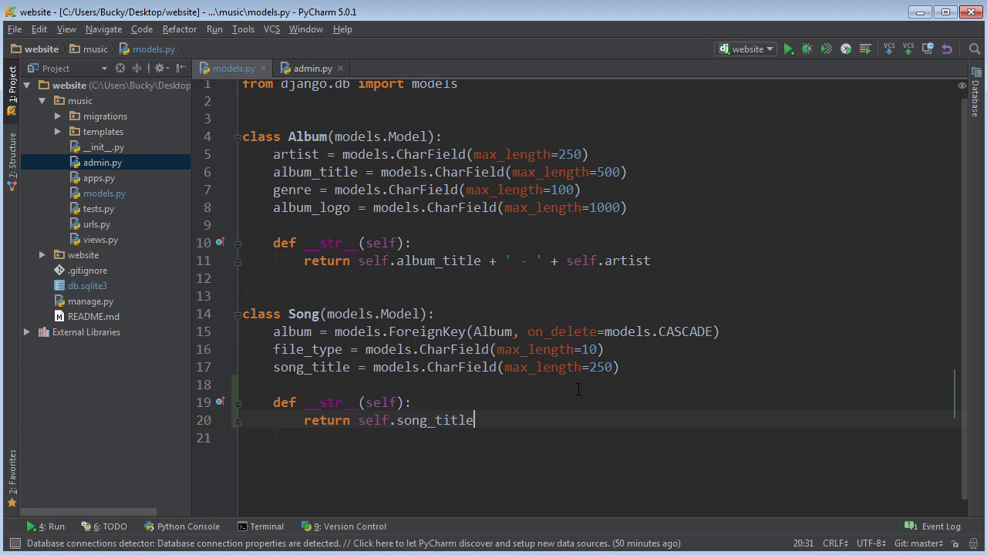
pyautogui.doubleClick(435, 420)
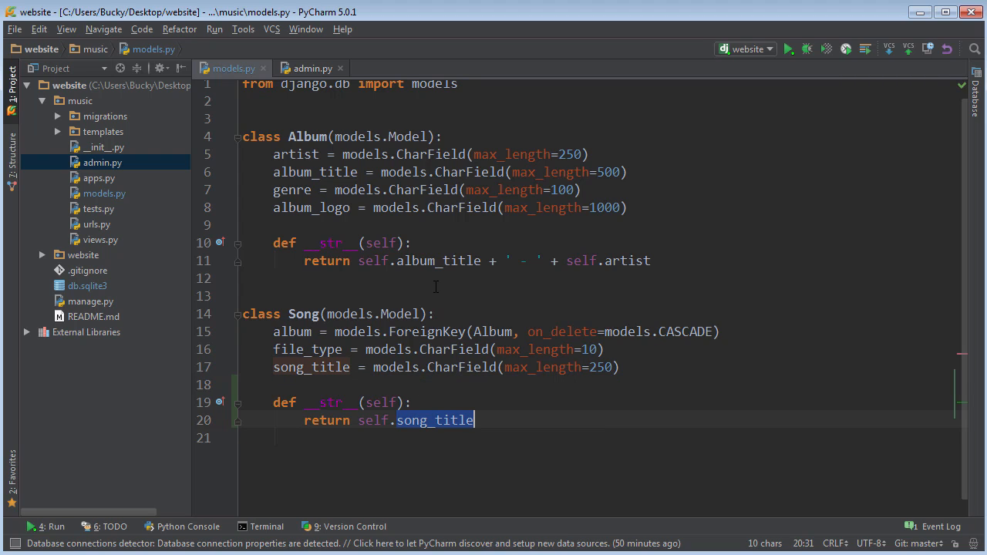
pyautogui.moveTo(481, 310)
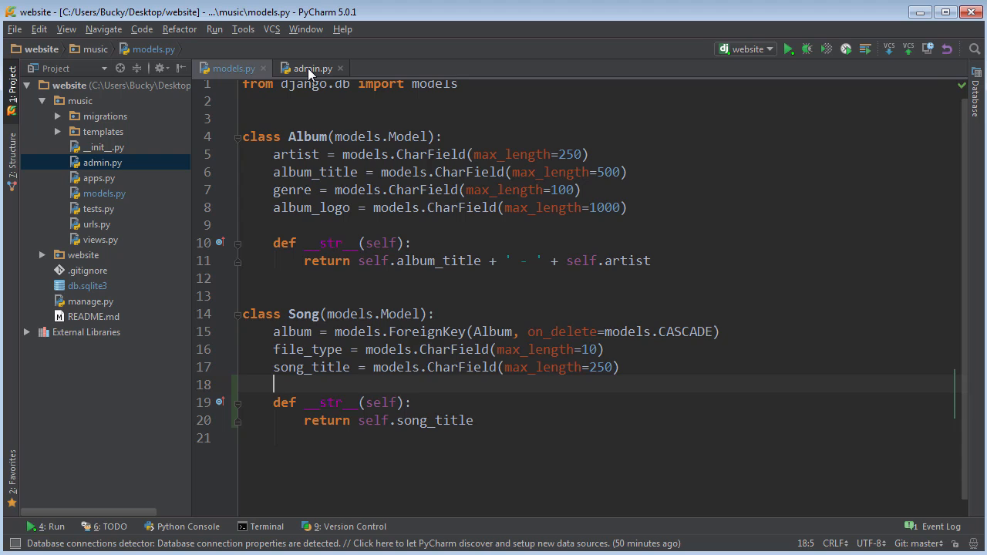
# In admin.py import Album, Song and register Song with admin.site, then back to models.py
pyautogui.click(311, 68)
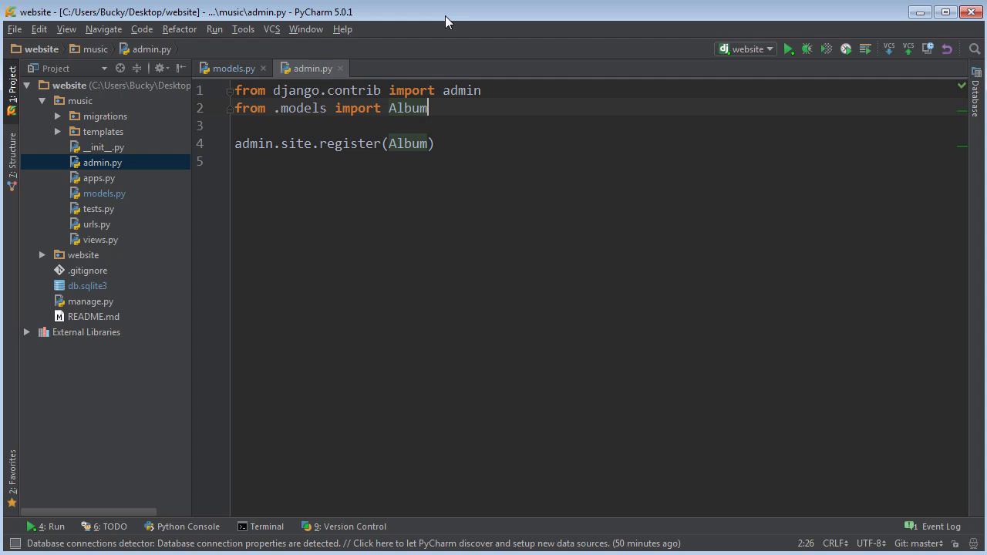
pyautogui.write(', Song')
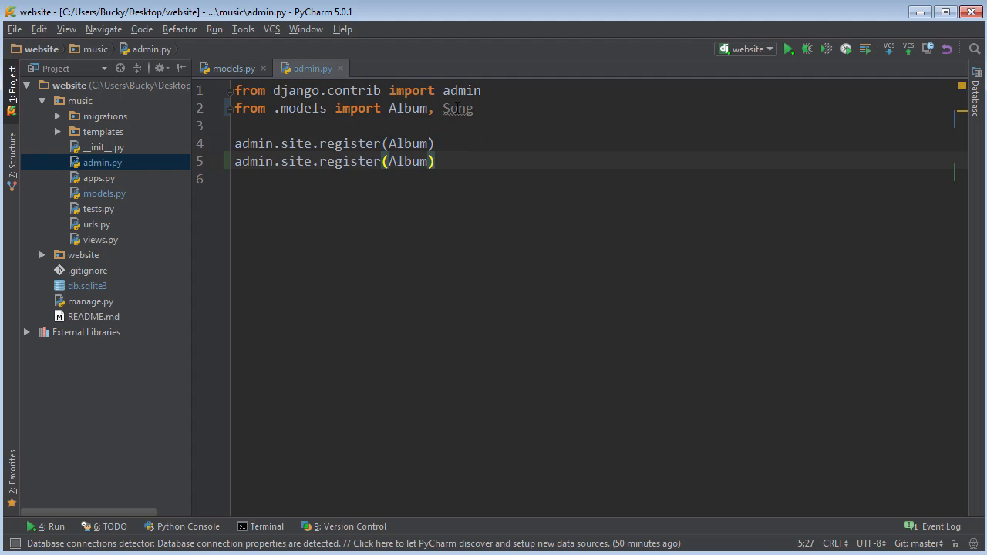
pyautogui.write('Song')
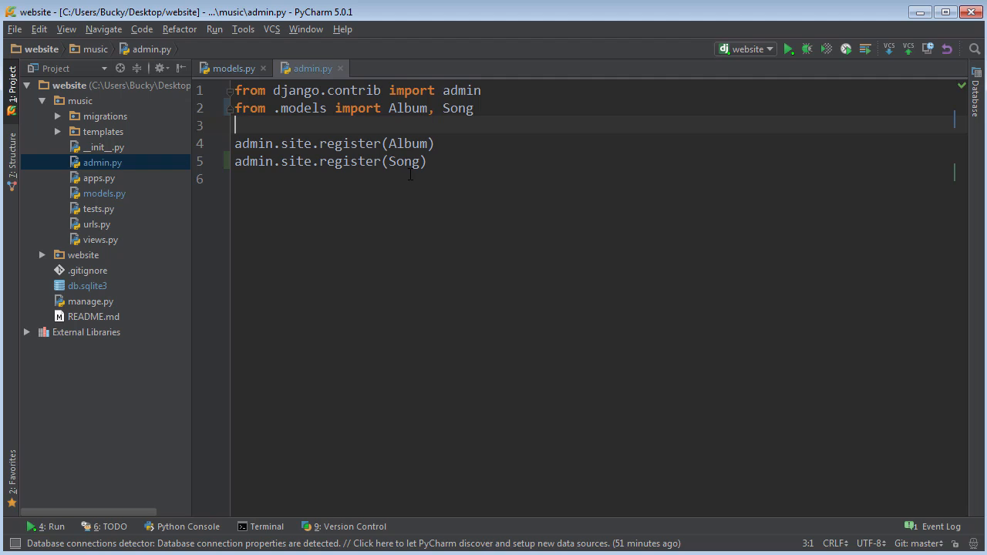
pyautogui.moveTo(427, 232)
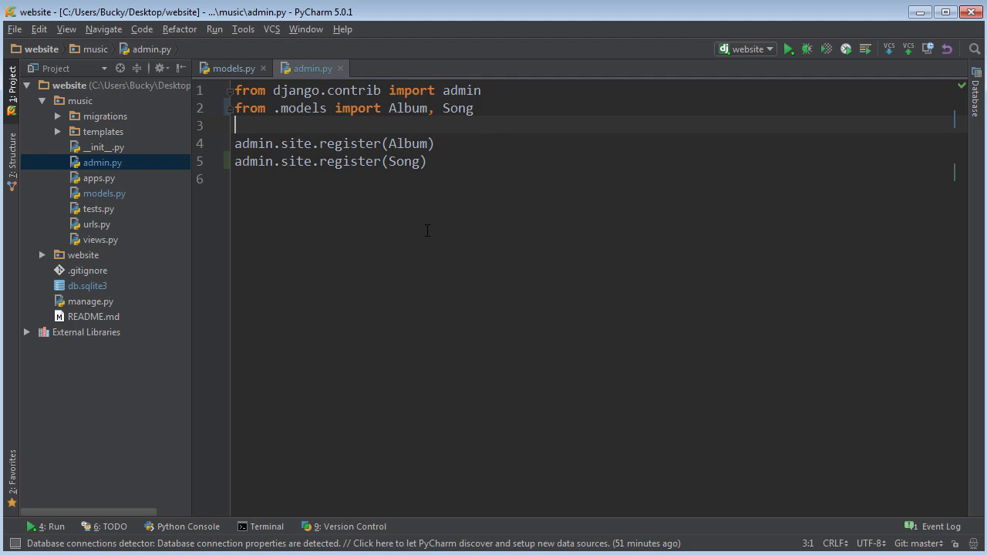
pyautogui.moveTo(352, 188)
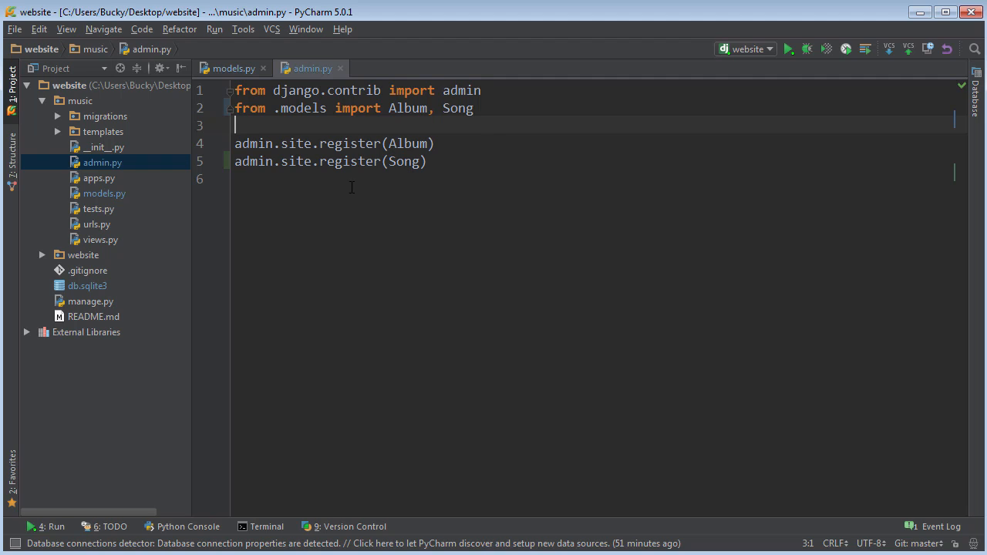
pyautogui.click(232, 68)
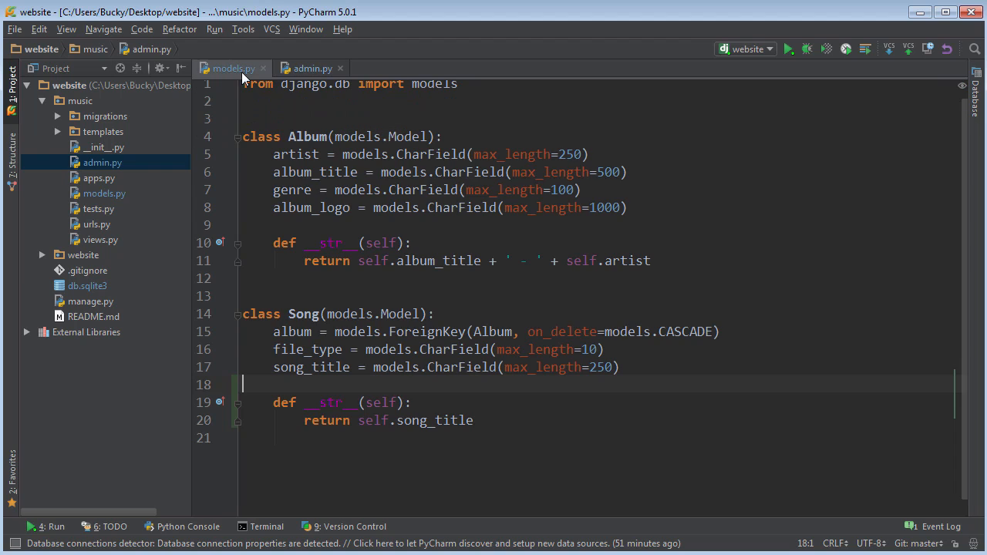
# Review models.py, highlighting the Song class and its __str__ method
pyautogui.click(380, 296)
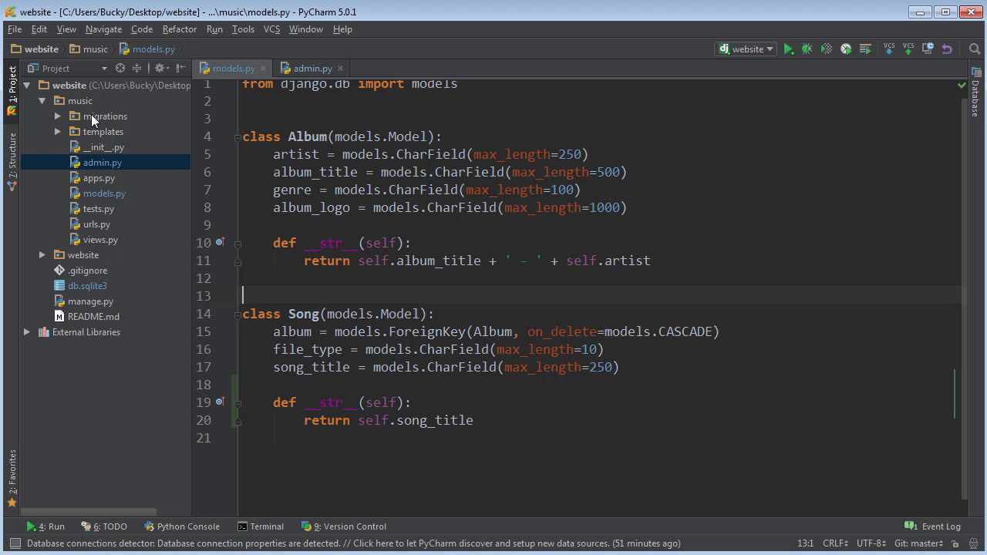
pyautogui.click(105, 116)
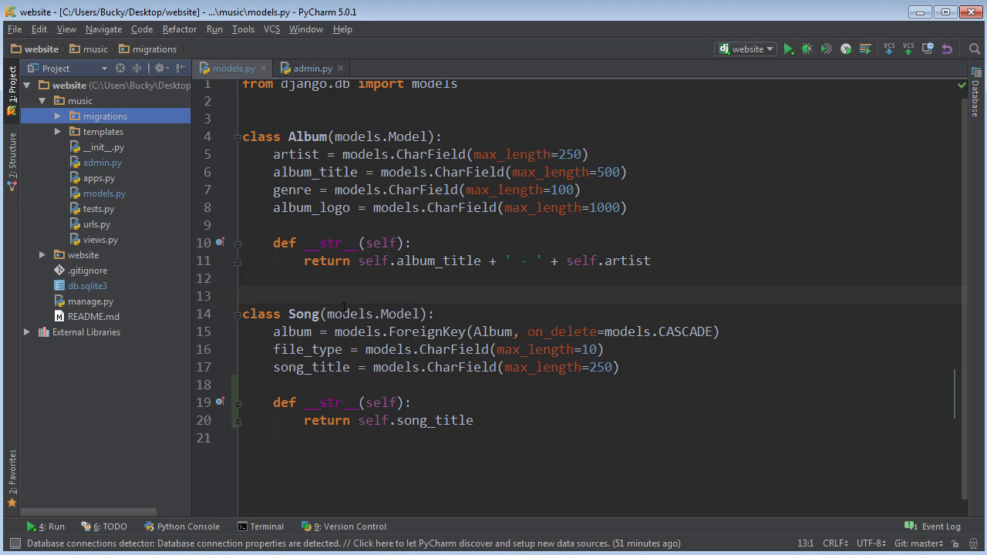
pyautogui.press('ctrl+a')
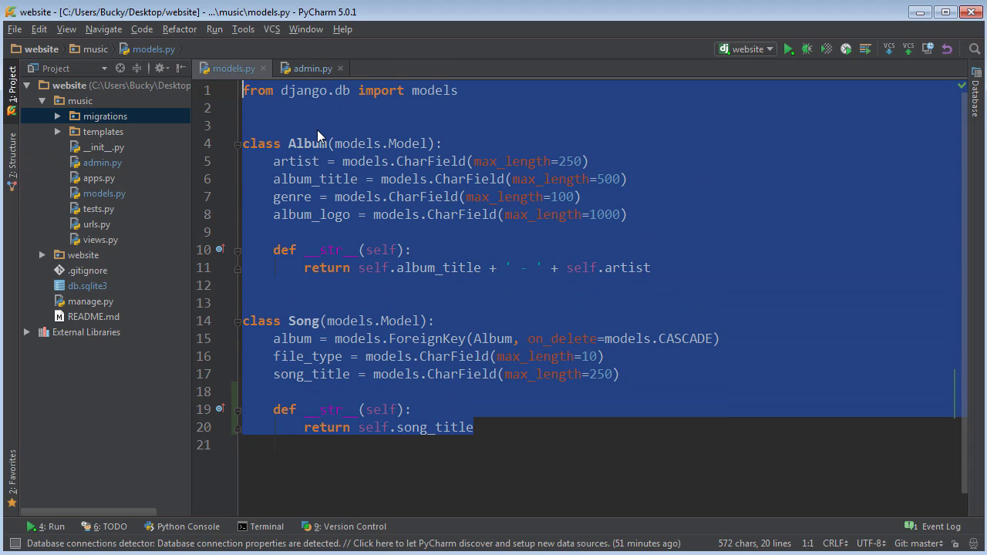
pyautogui.click(86, 286)
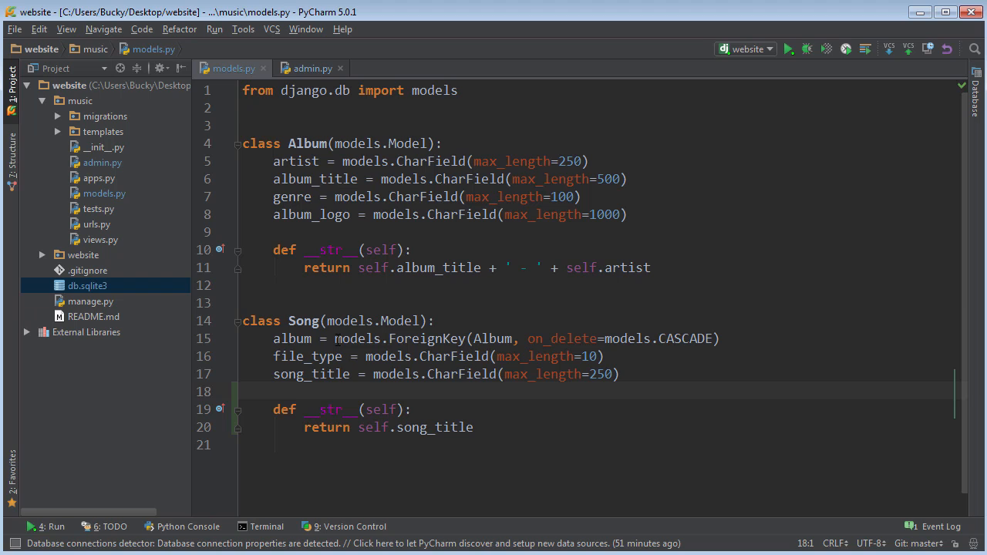
pyautogui.click(244, 302)
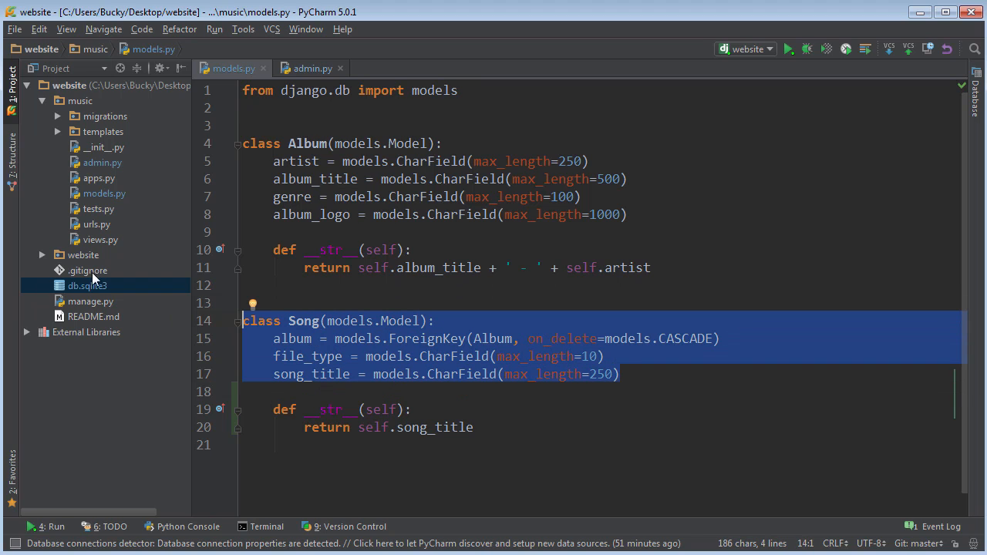
pyautogui.click(364, 303)
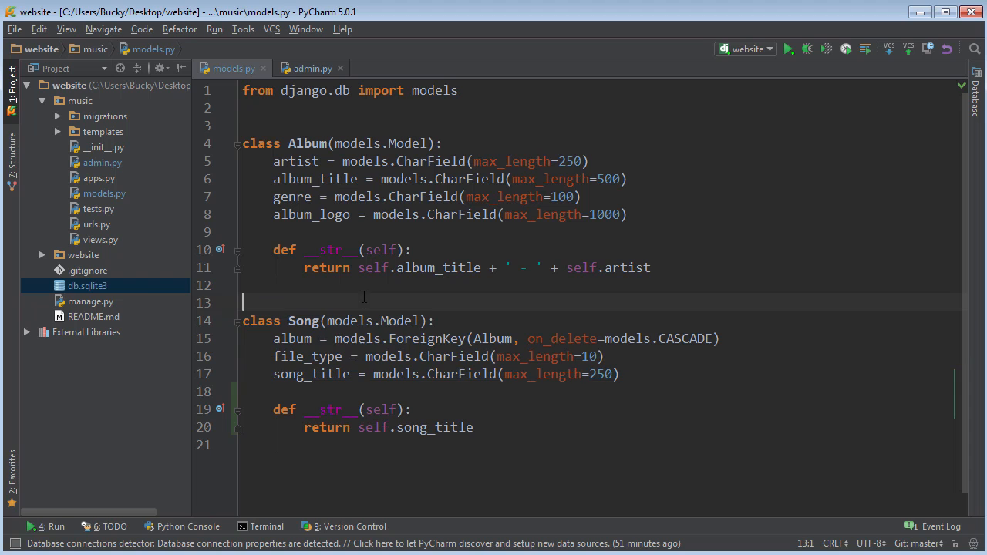
pyautogui.moveTo(273, 340); pyautogui.dragTo(618, 375)
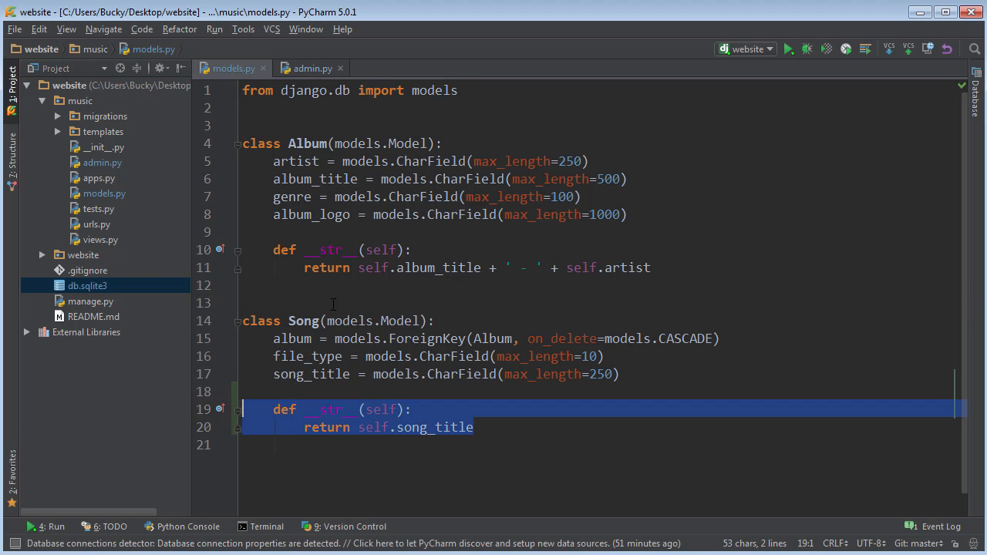
# Start a song_lewngth field under song_title, then delete the mistyped line again
pyautogui.click(371, 301)
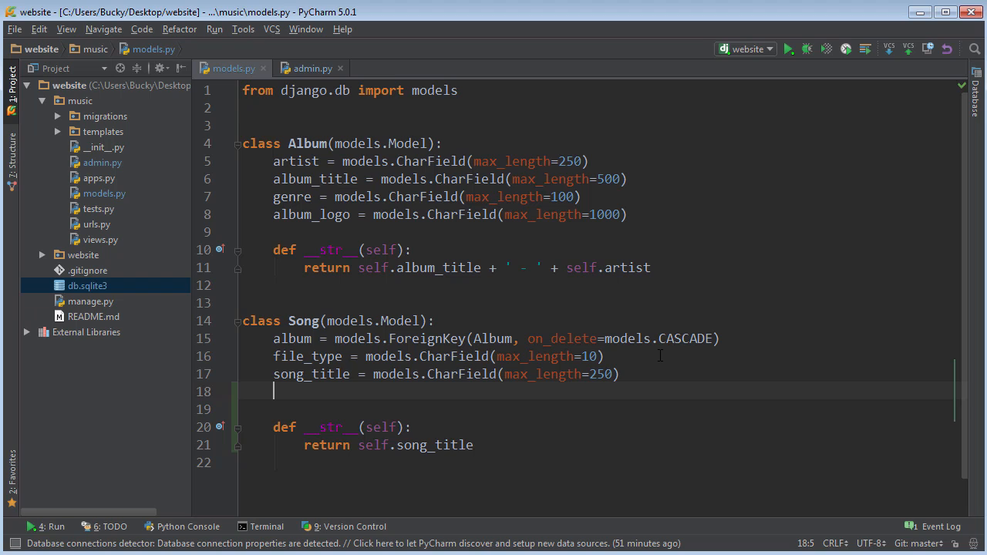
pyautogui.write('song_lewn')
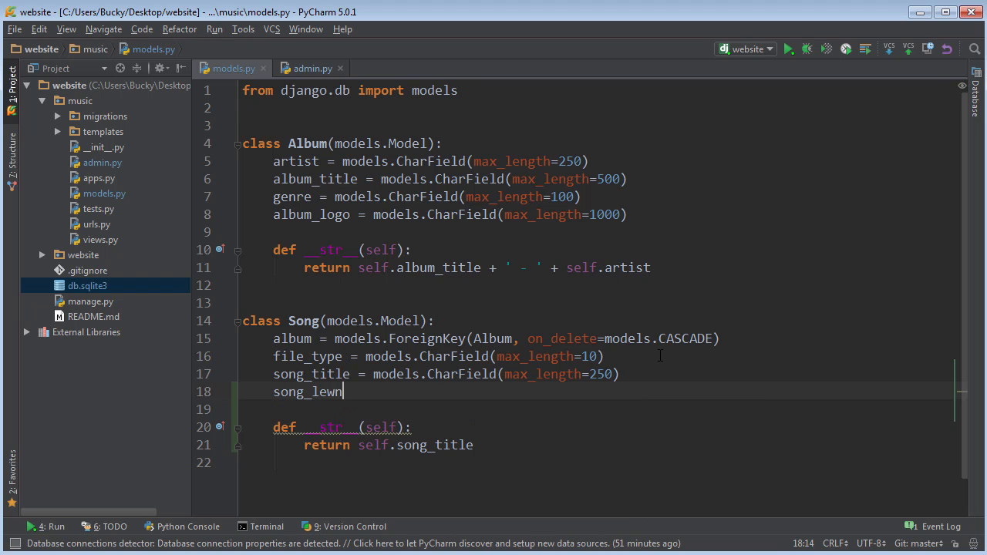
pyautogui.write('gth')
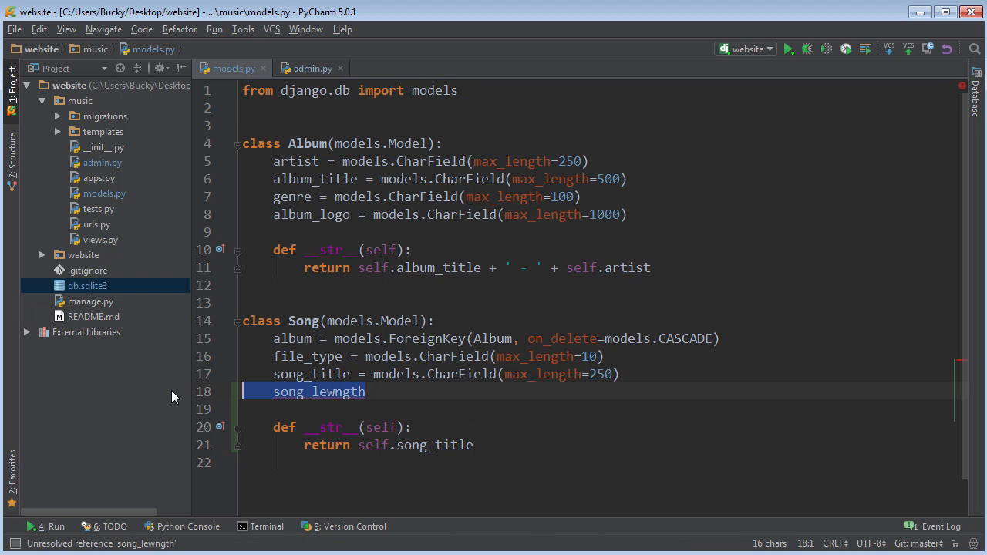
pyautogui.press('Delete')
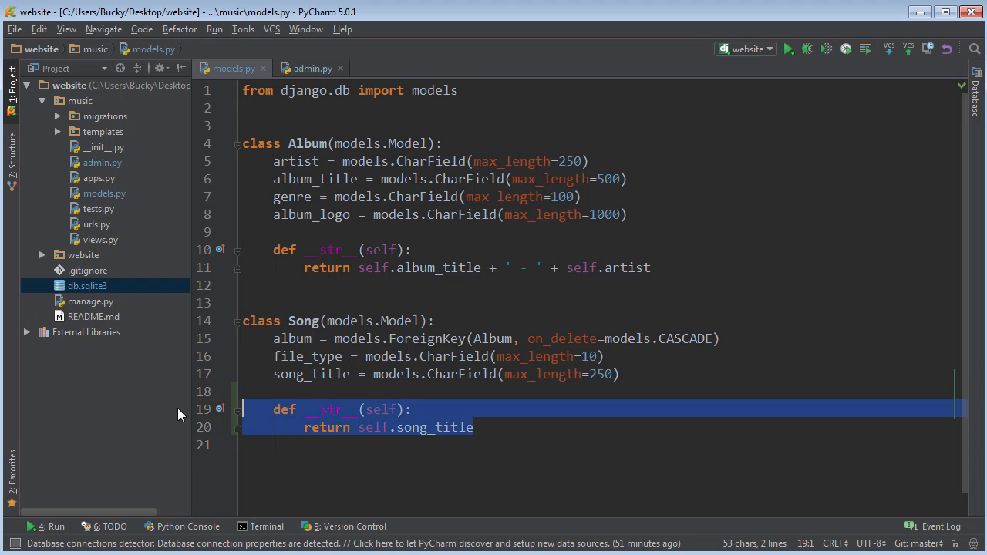
pyautogui.click(317, 300)
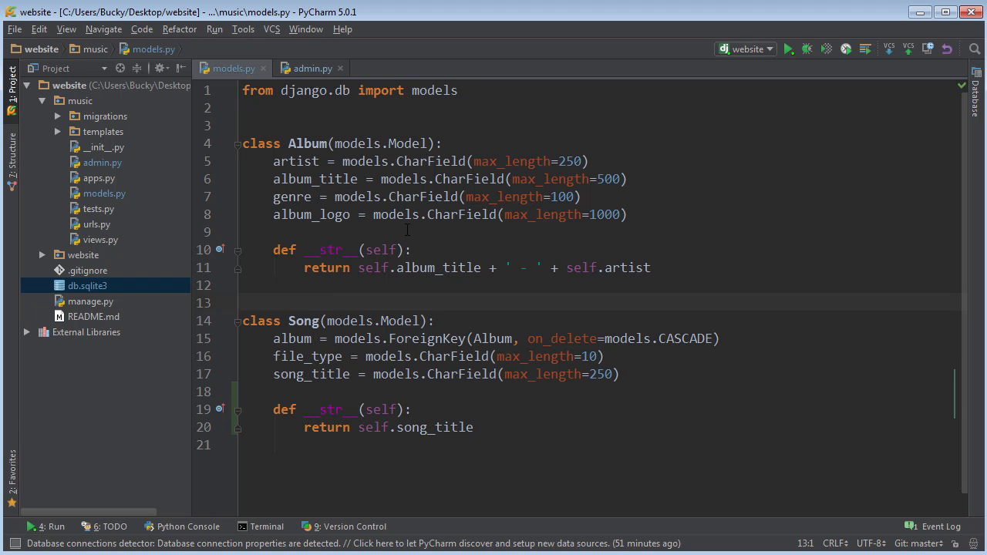
pyautogui.moveTo(370, 191)
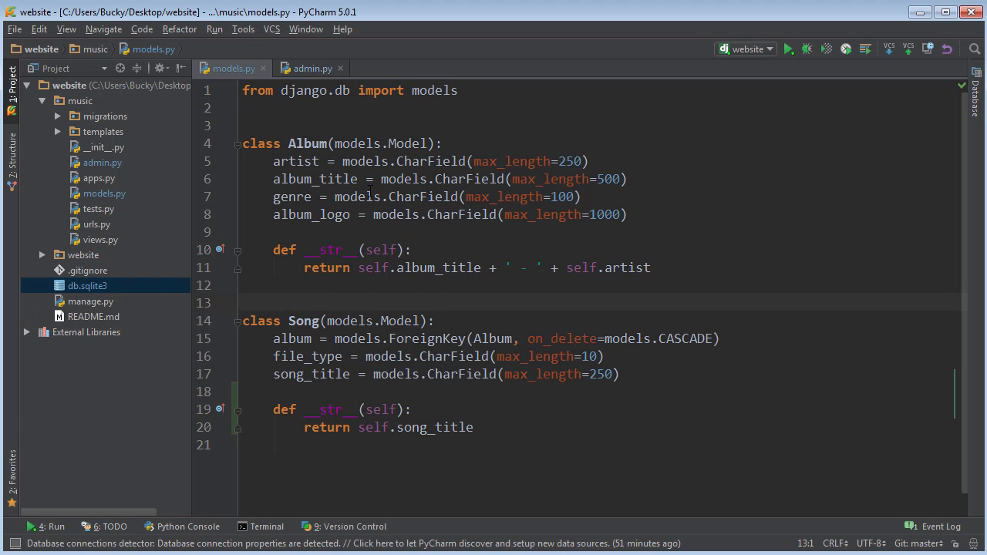
# In Django admin view the Albums list (Red, Skate Park), go back and open Songs
pyautogui.click(311, 68)
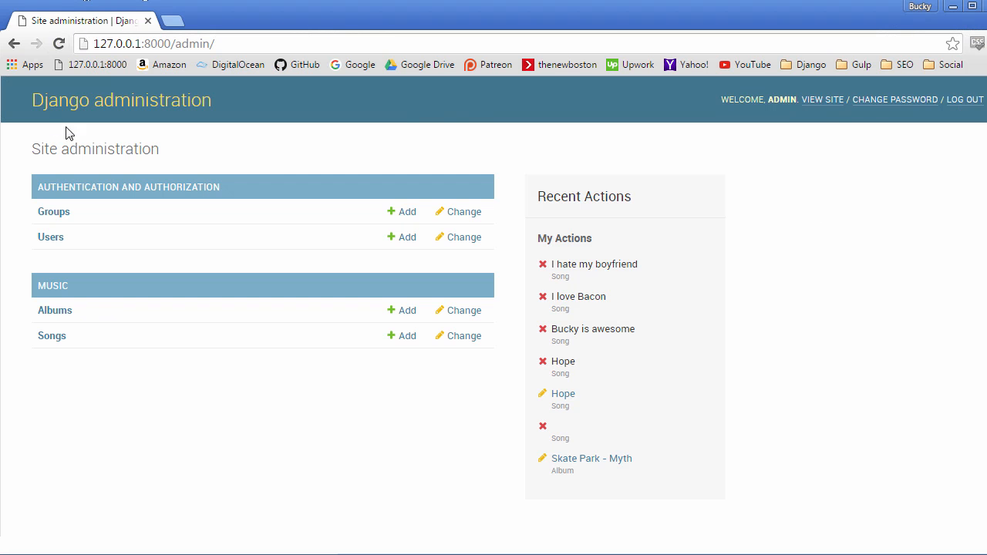
pyautogui.moveTo(61, 356)
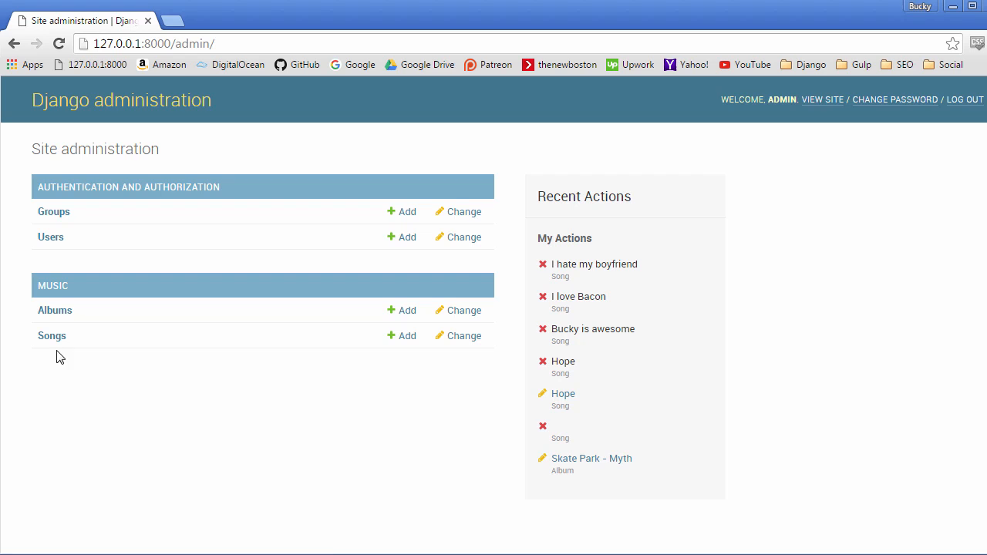
pyautogui.moveTo(56, 310)
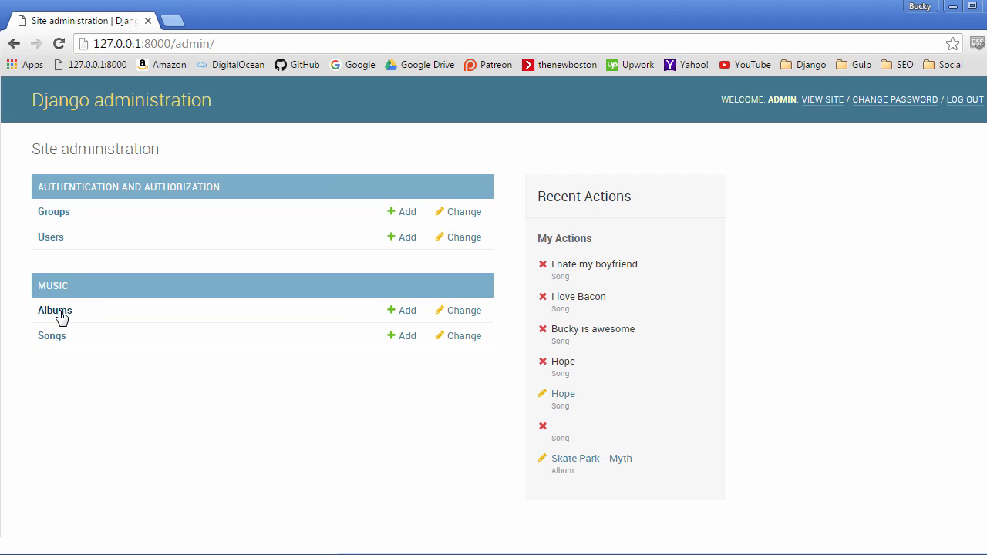
pyautogui.click(54, 310)
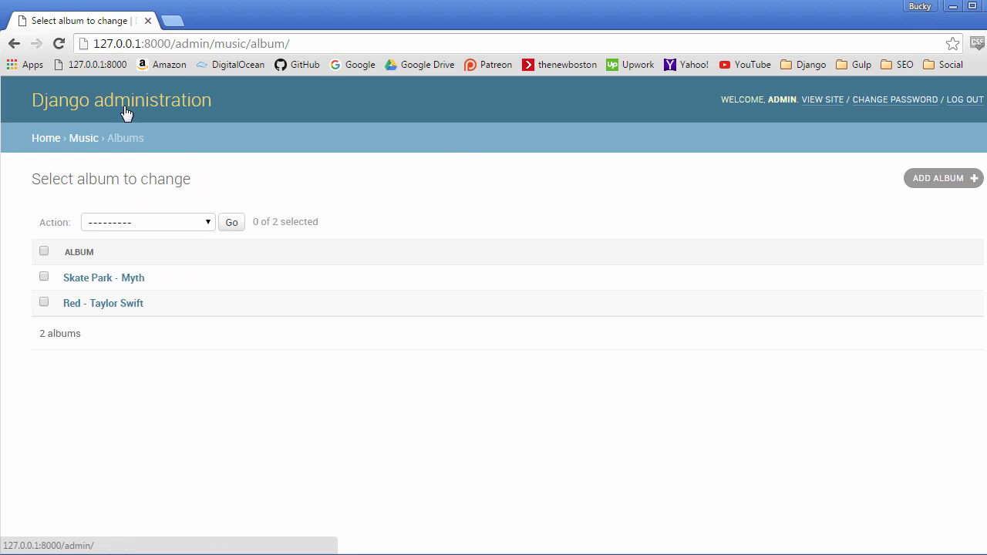
pyautogui.moveTo(104, 277)
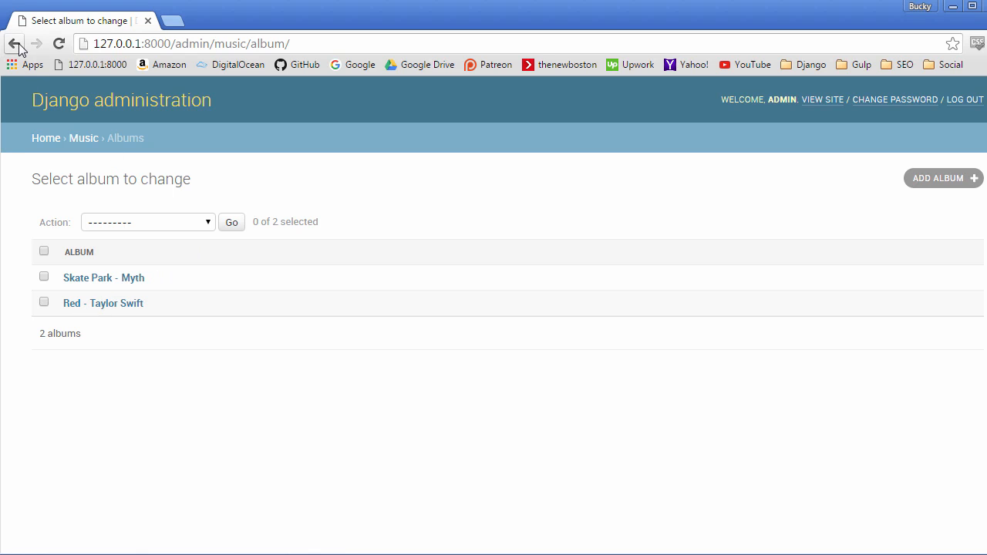
pyautogui.click(14, 43)
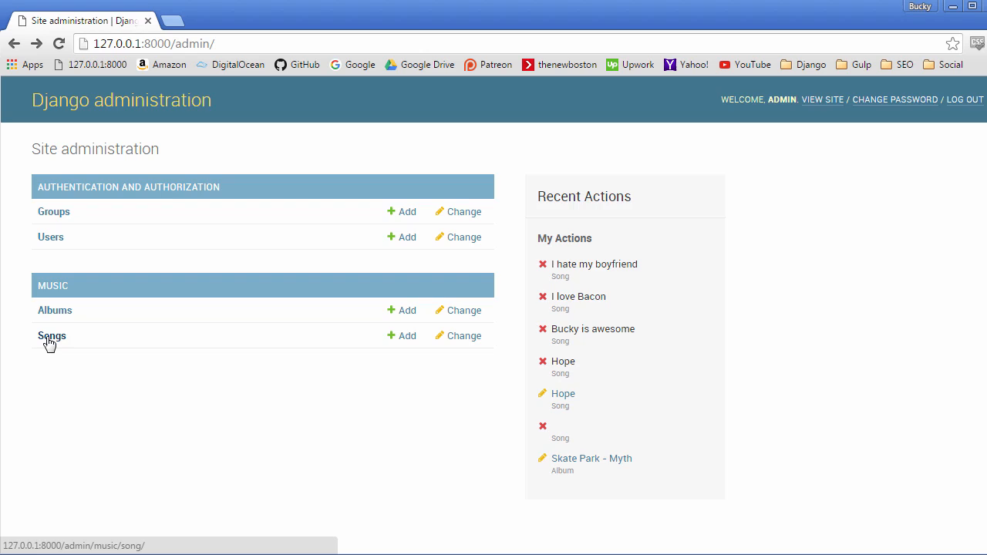
pyautogui.click(53, 336)
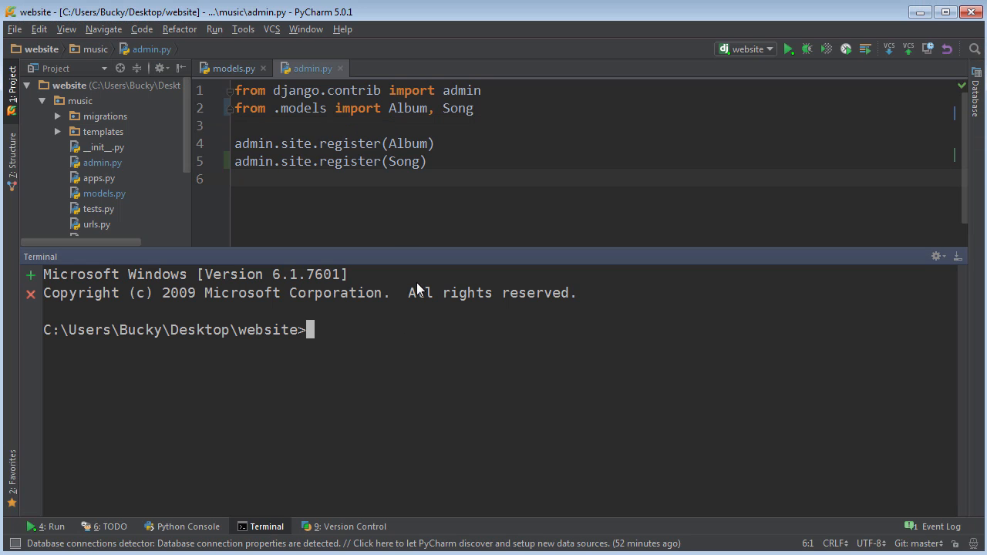
# Enlarge the terminal and launch python manage.py shell
pyautogui.moveTo(494, 256); pyautogui.dragTo(494, 117)
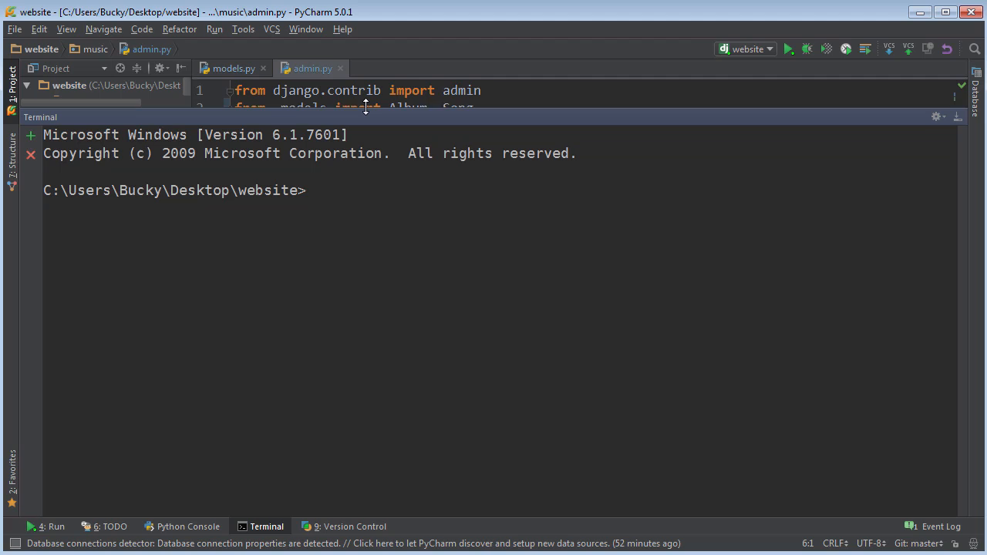
pyautogui.click(345, 194)
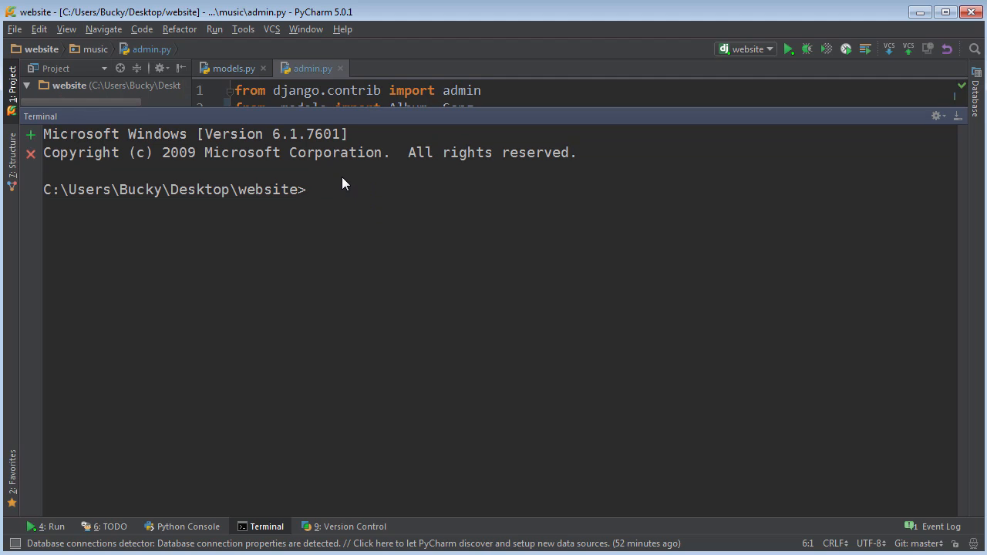
pyautogui.write('py')
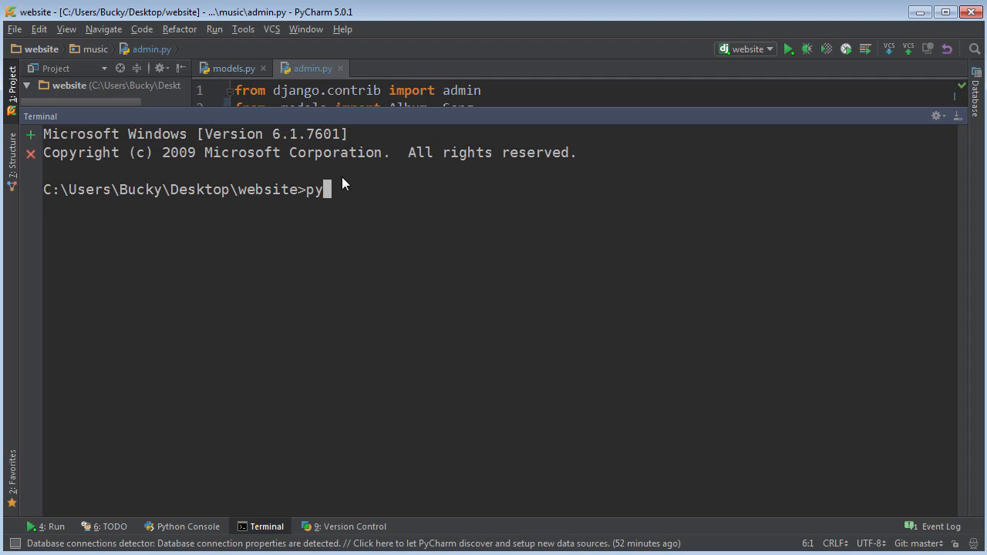
pyautogui.write('thon manage.')
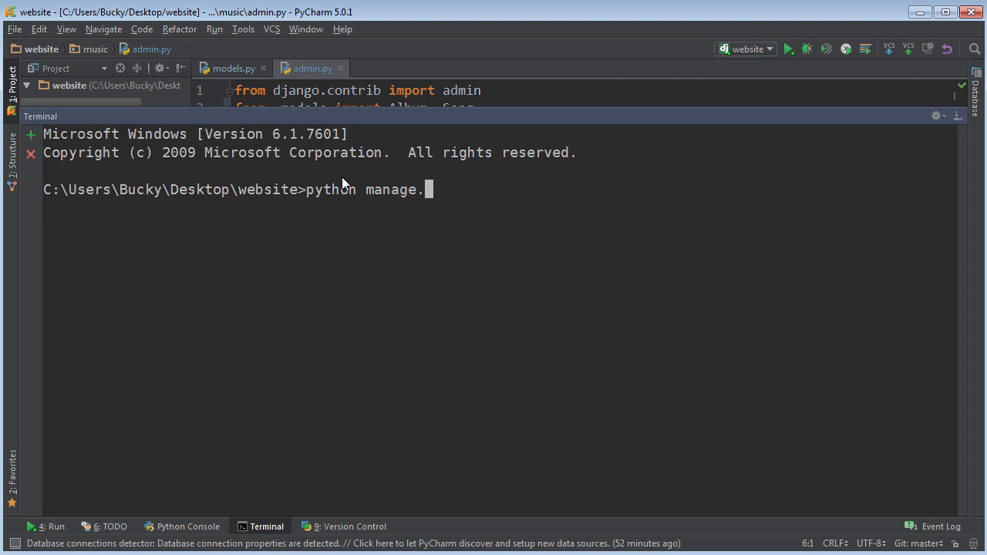
pyautogui.write('py shell')
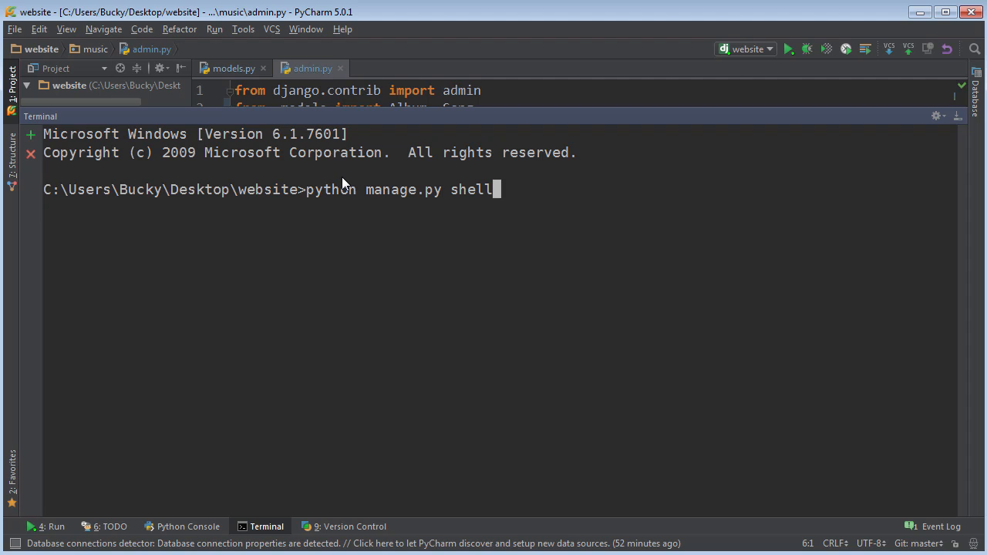
pyautogui.press('Return')
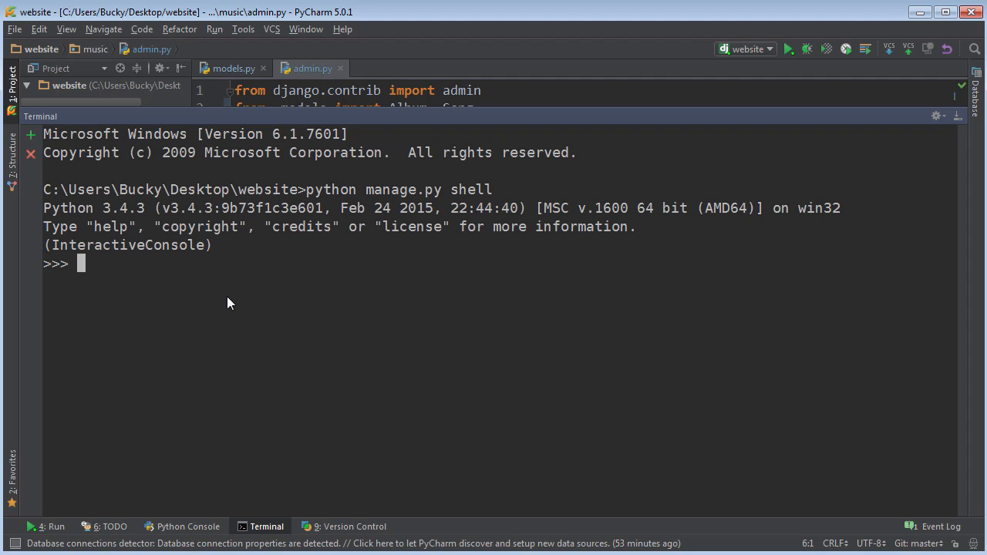
# Enter from music.models import Album, Song in the shell
pyautogui.write('from')
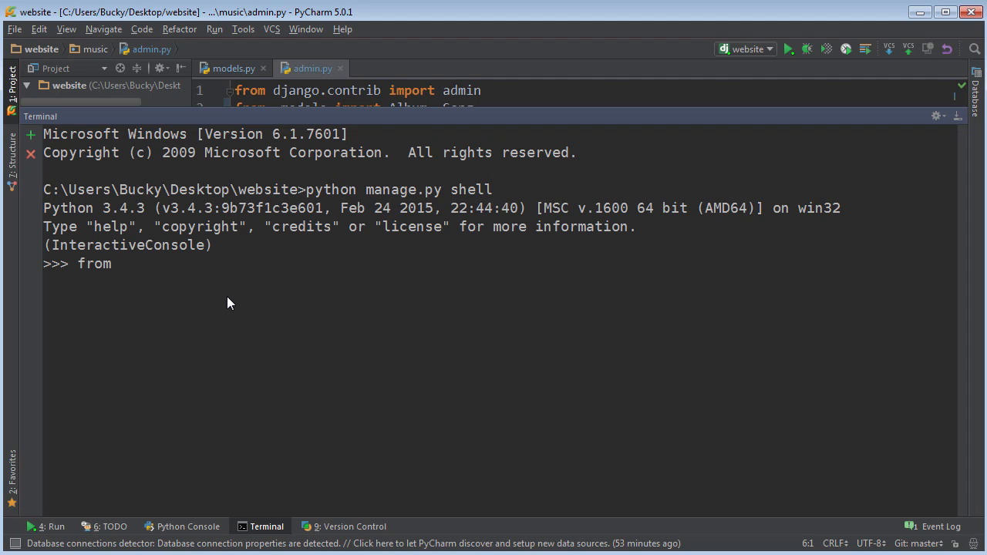
pyautogui.write('music.model')
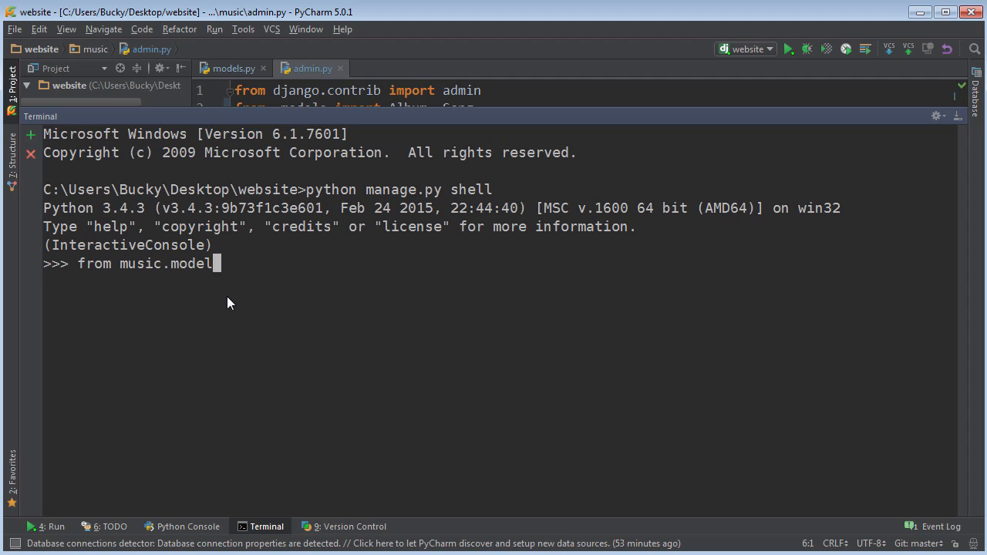
pyautogui.write('s imp')
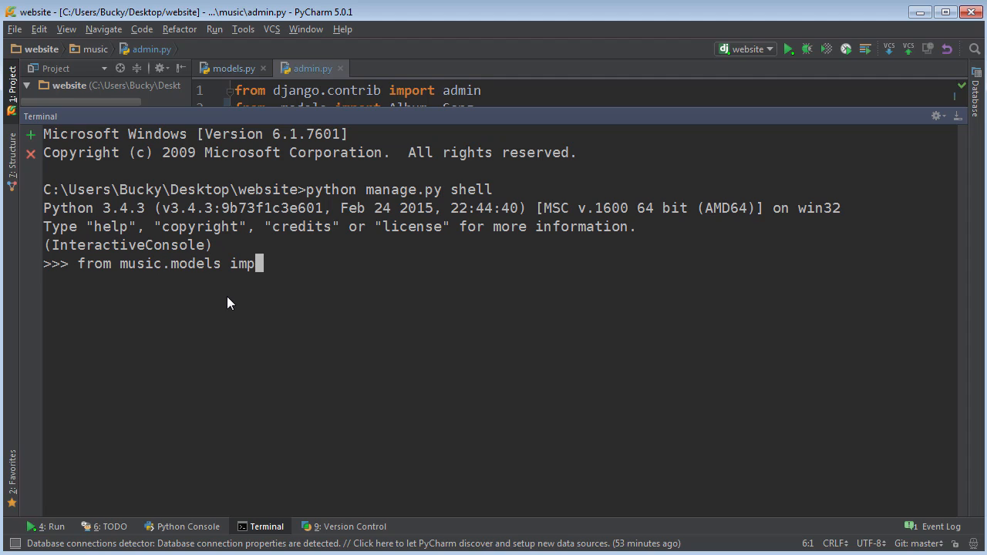
pyautogui.write('ort Album, Song')
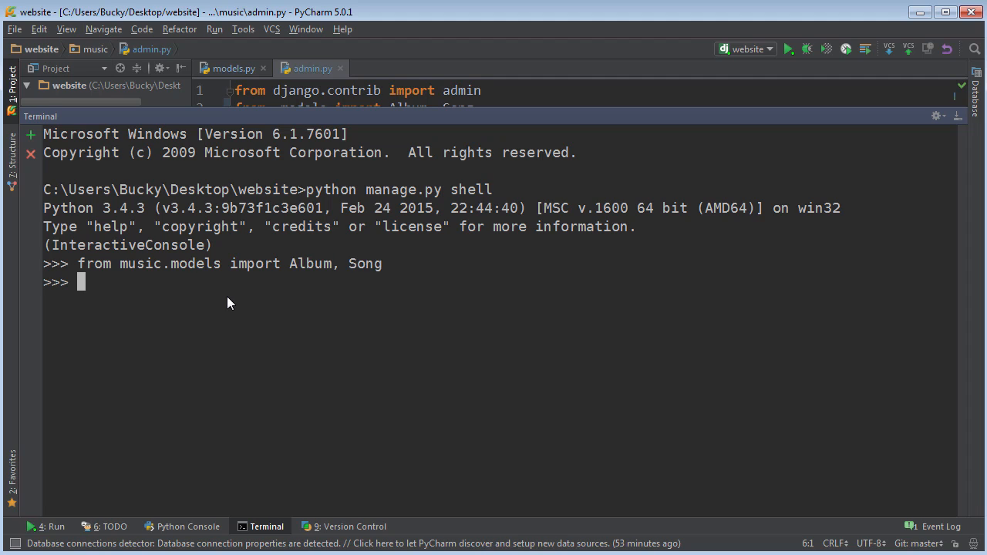
pyautogui.moveTo(361, 265)
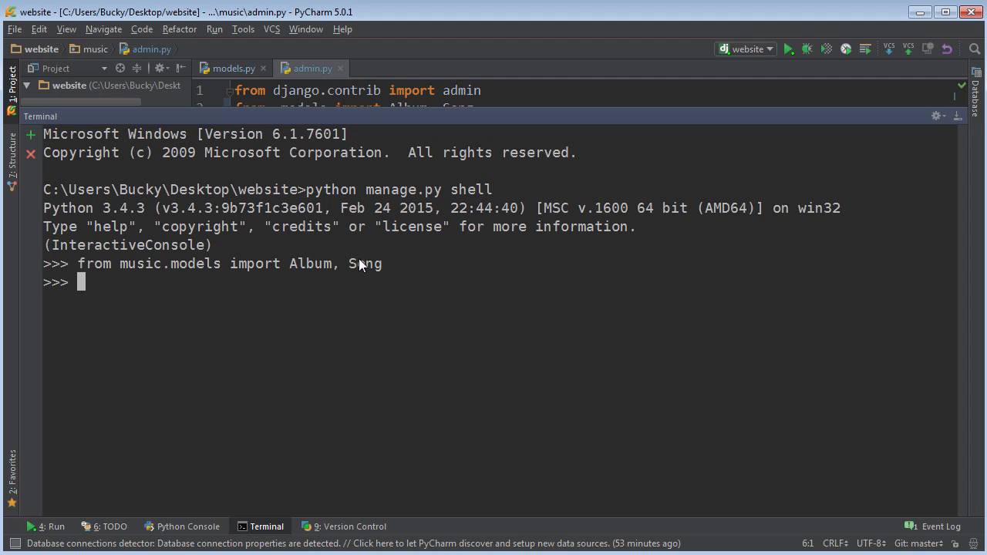
pyautogui.moveTo(347, 256)
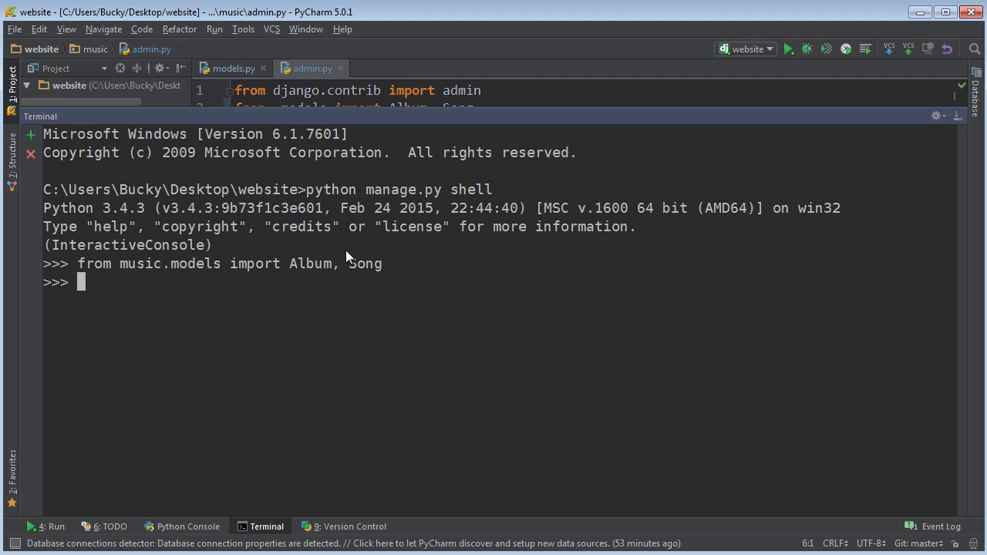
pyautogui.moveTo(387, 351)
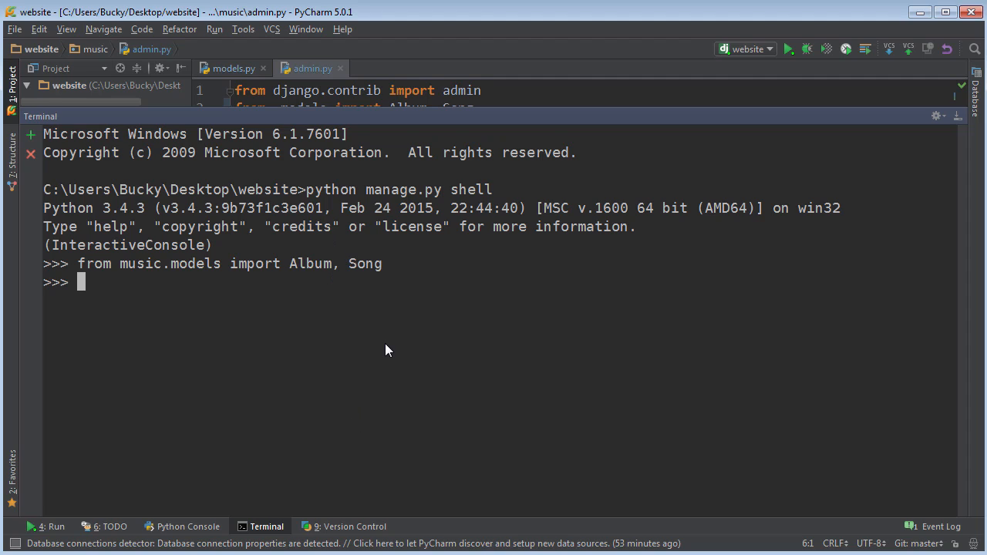
pyautogui.moveTo(314, 313)
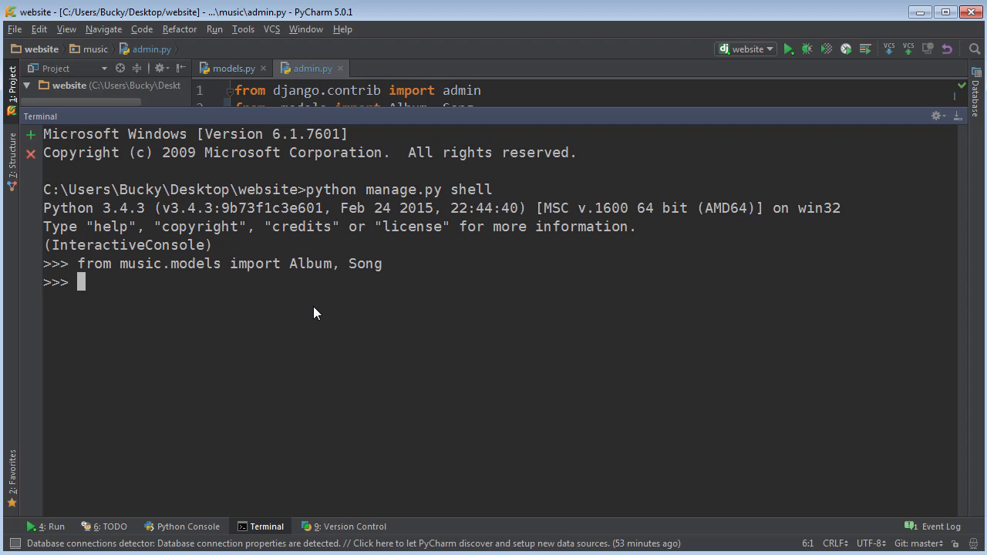
pyautogui.moveTo(367, 249)
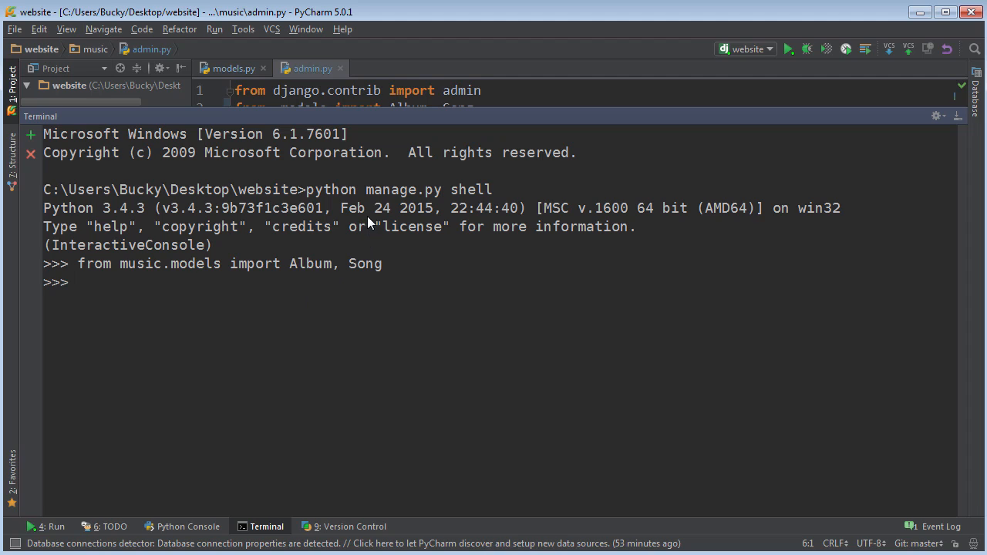
# Check Song's album ForeignKey in models.py, then return to the Django shell
pyautogui.click(232, 68)
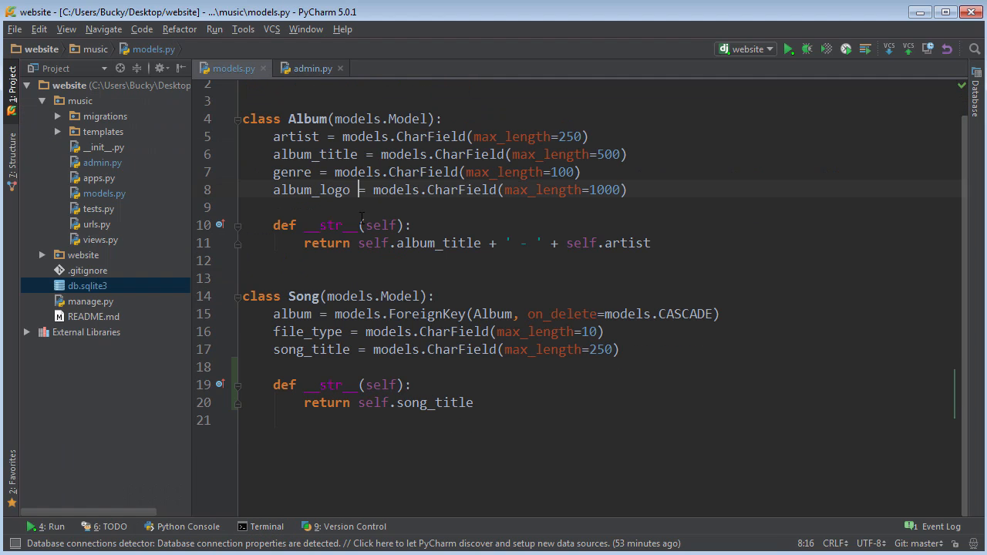
pyautogui.doubleClick(304, 296)
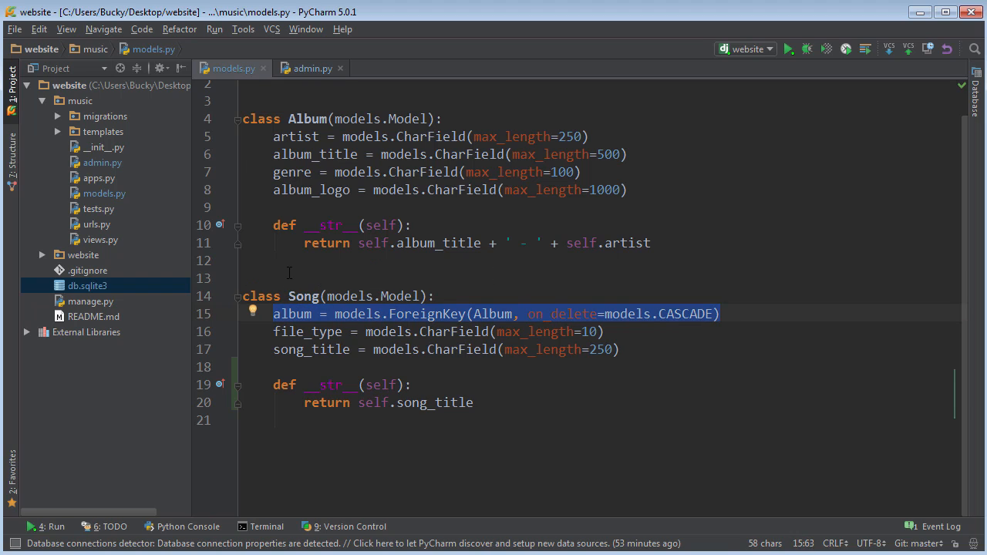
pyautogui.click(314, 315)
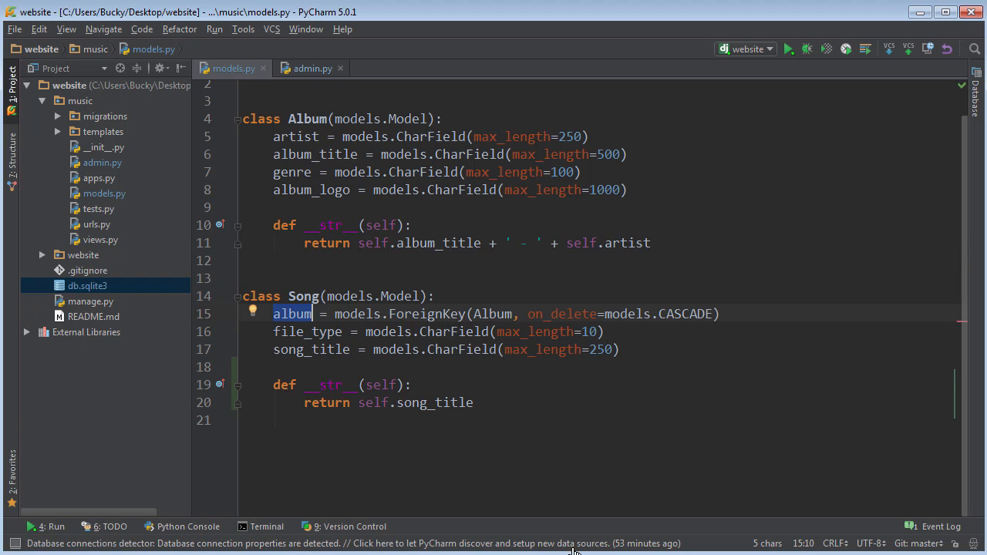
pyautogui.click(266, 528)
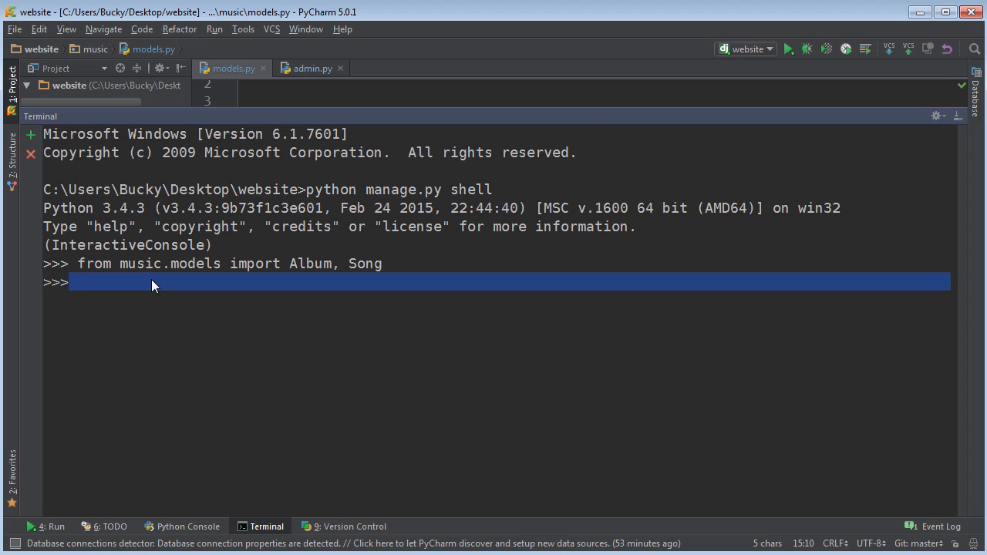
# Fetch album1 = Album.objects.get(pk=1) in the shell
pyautogui.write('albu')
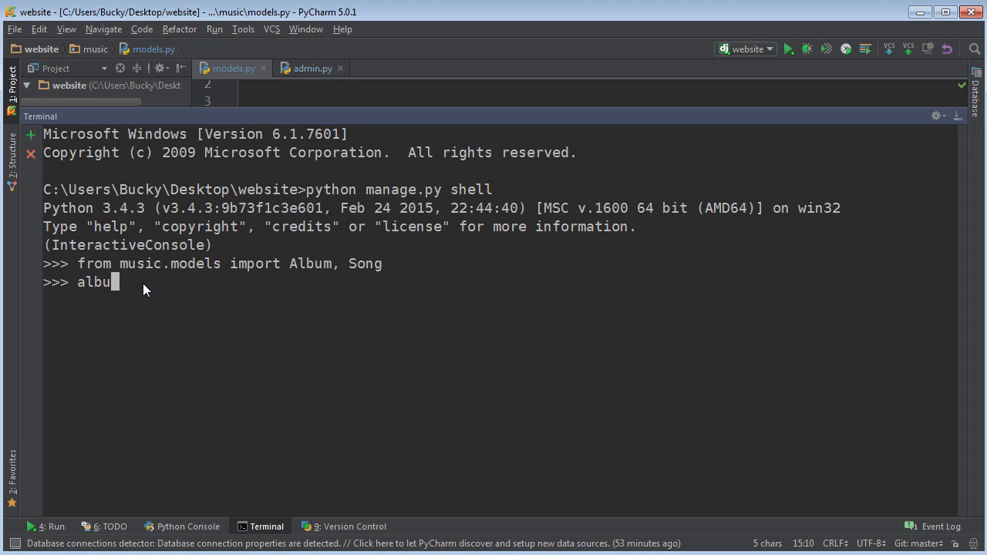
pyautogui.write('m1')
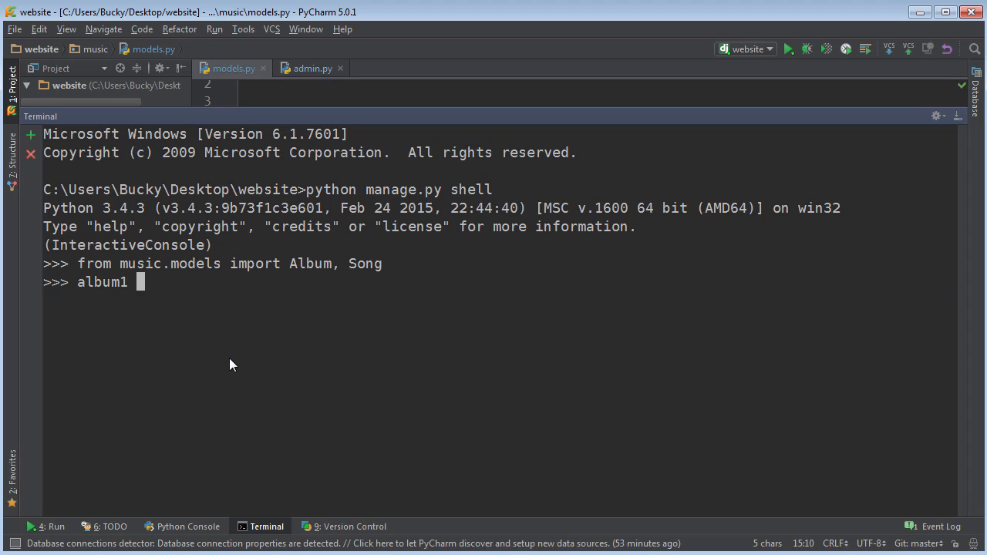
pyautogui.write('=')
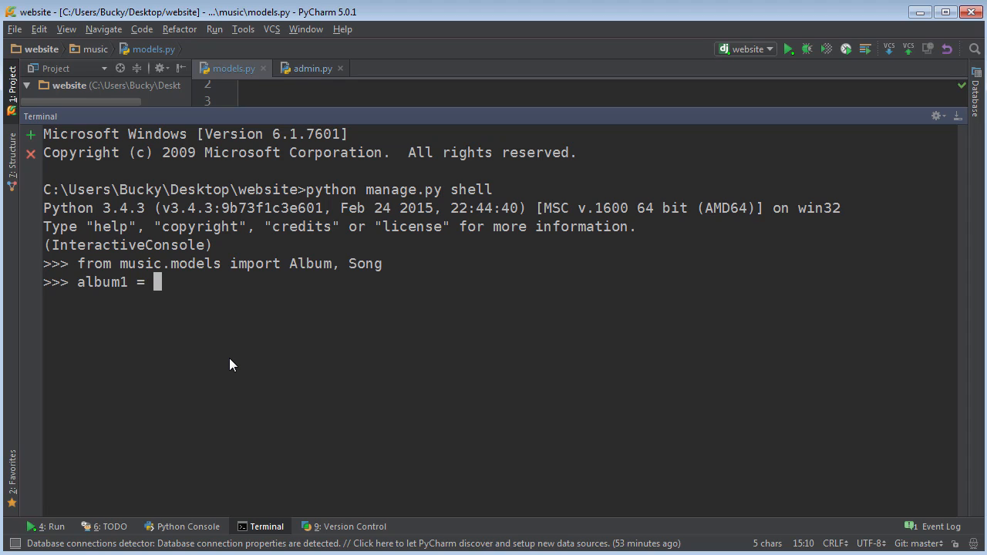
pyautogui.write('Album.')
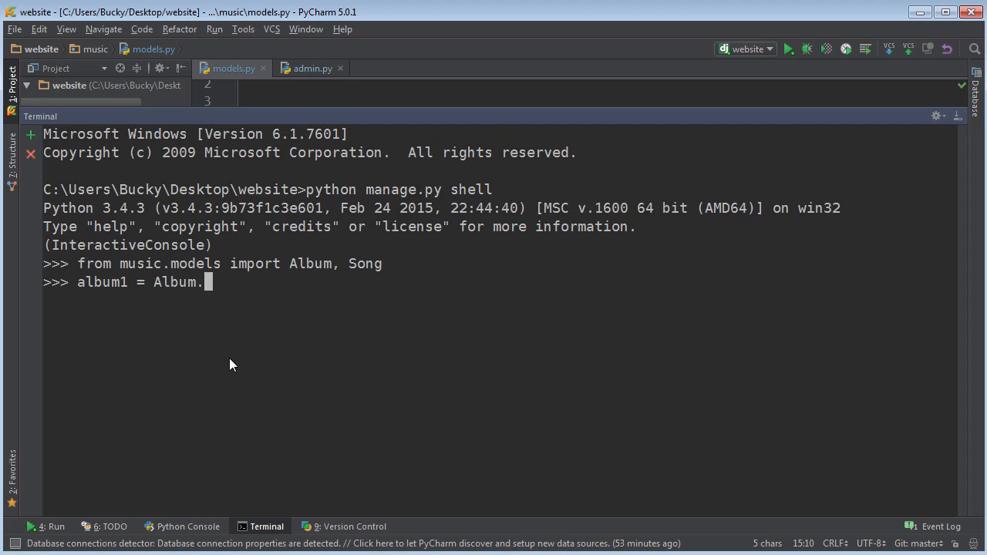
pyautogui.write('objects')
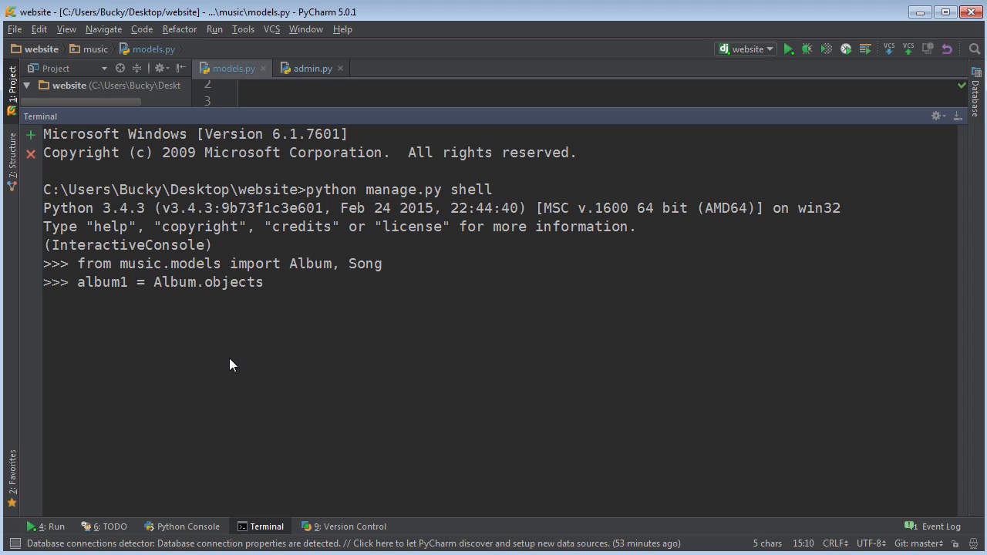
pyautogui.write('.')
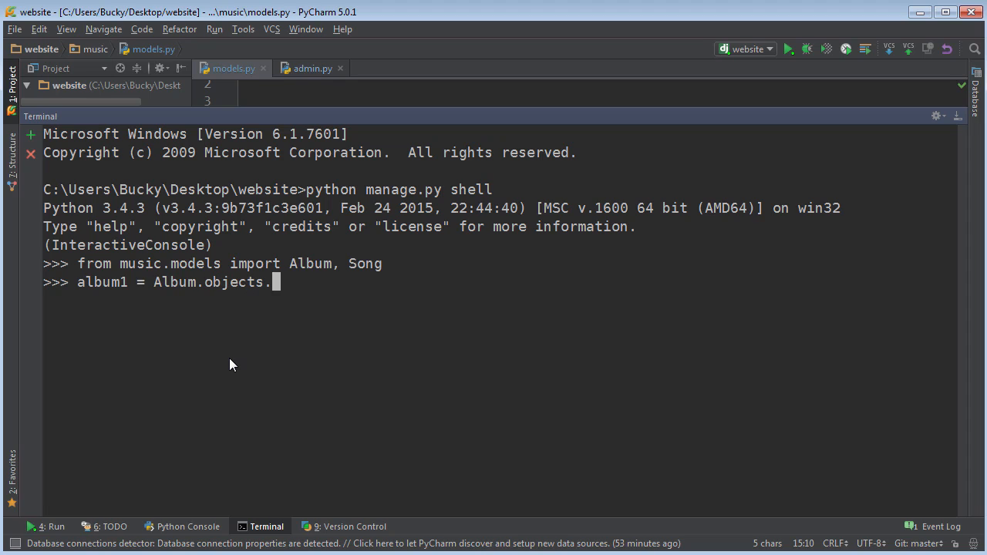
pyautogui.write('get')
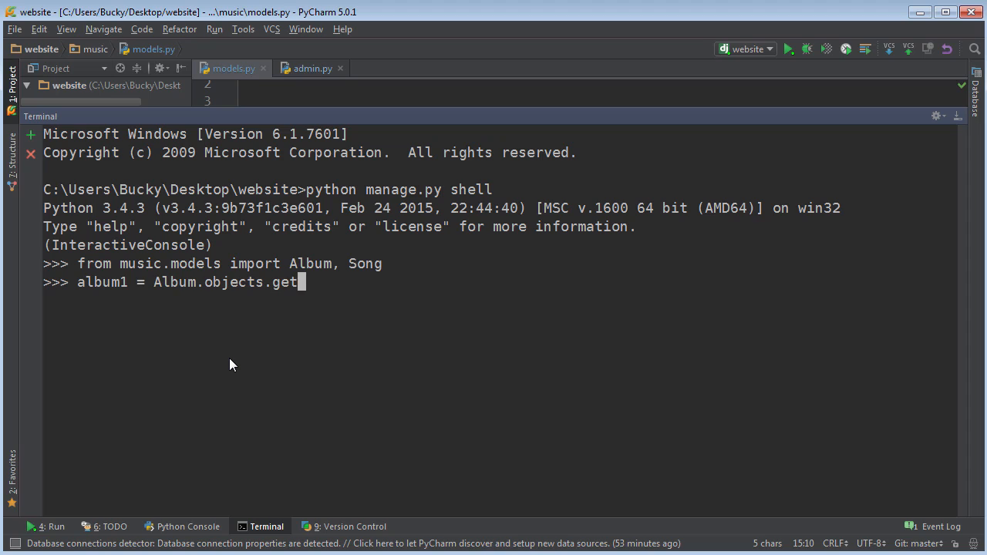
pyautogui.write('(pk)')
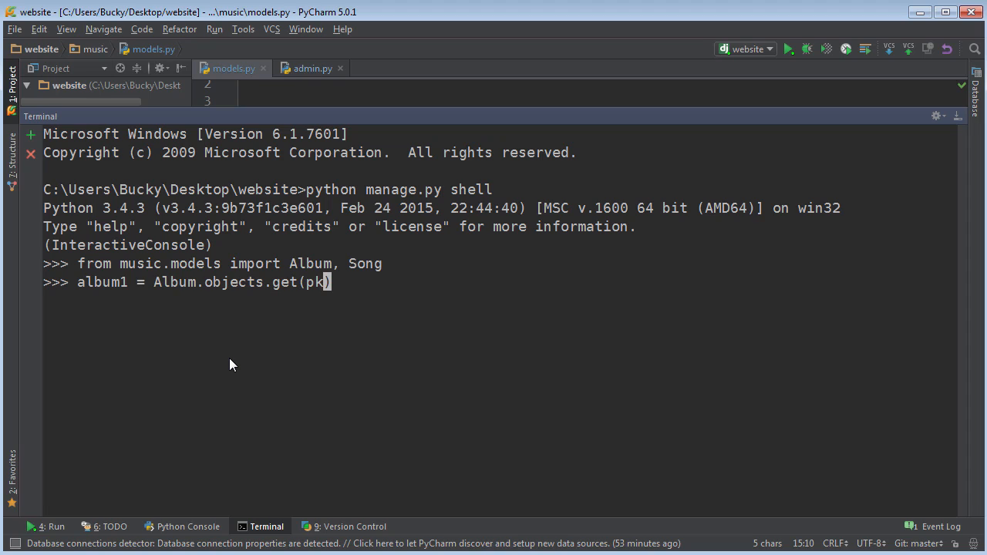
pyautogui.write('=1)')
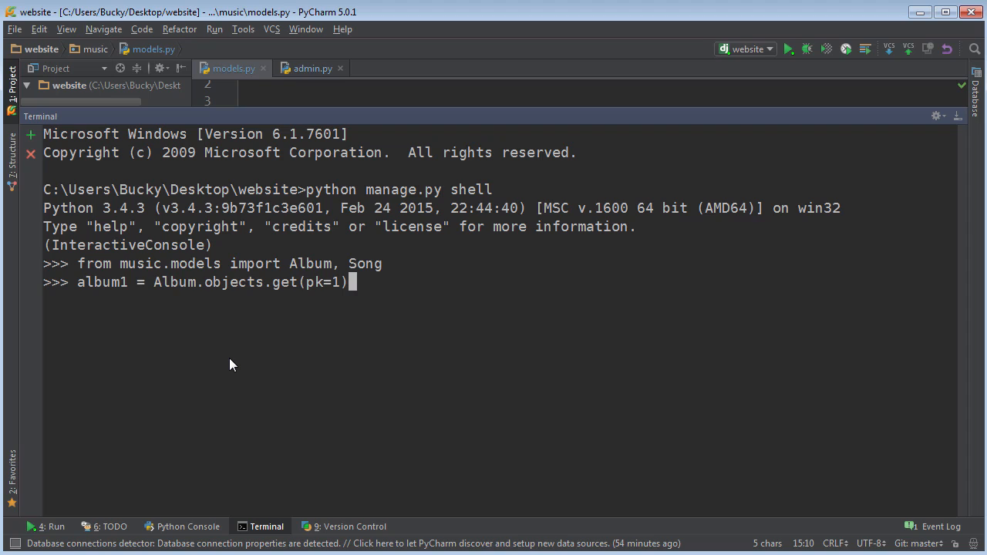
# Run album1.artist to confirm it returns 'Taylor Swift'
pyautogui.write('album')
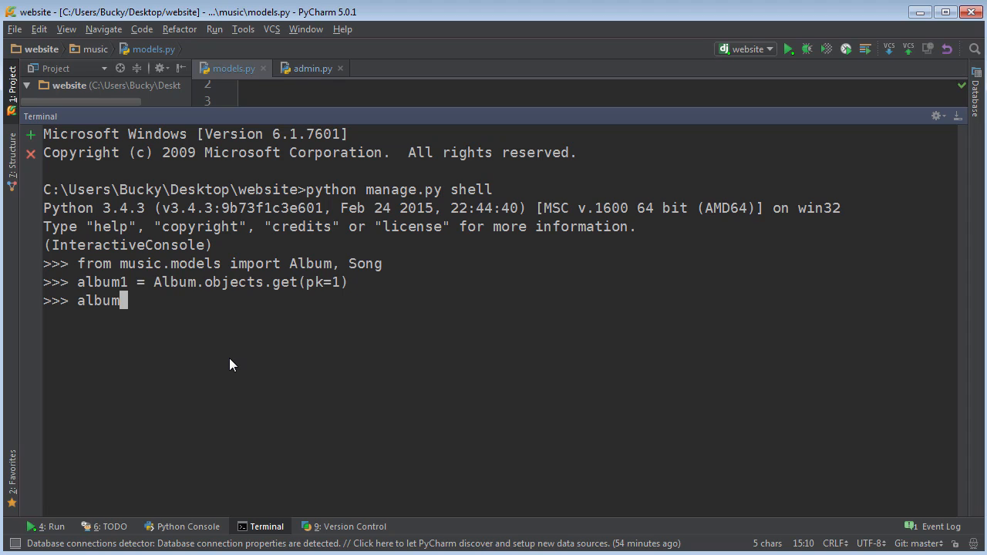
pyautogui.write('1.')
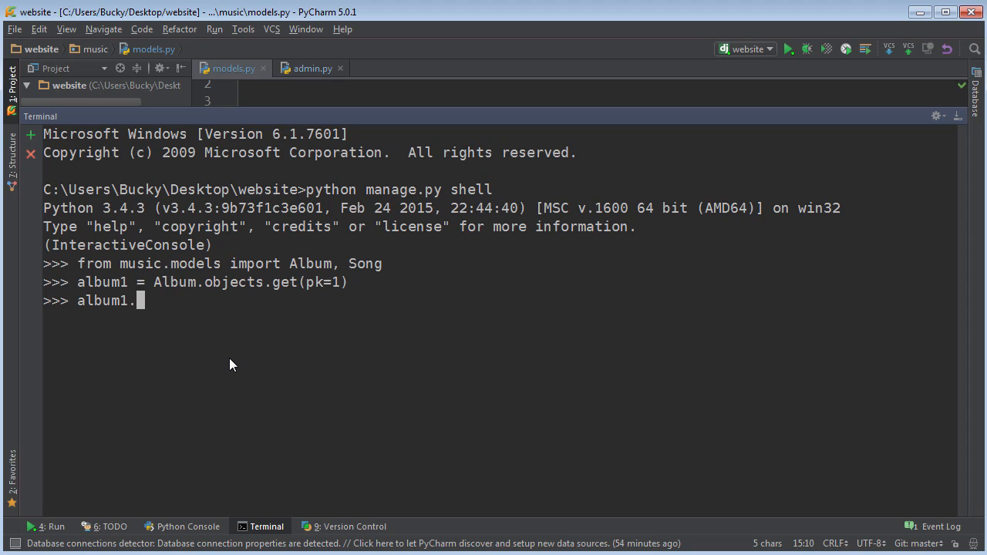
pyautogui.moveTo(321, 137)
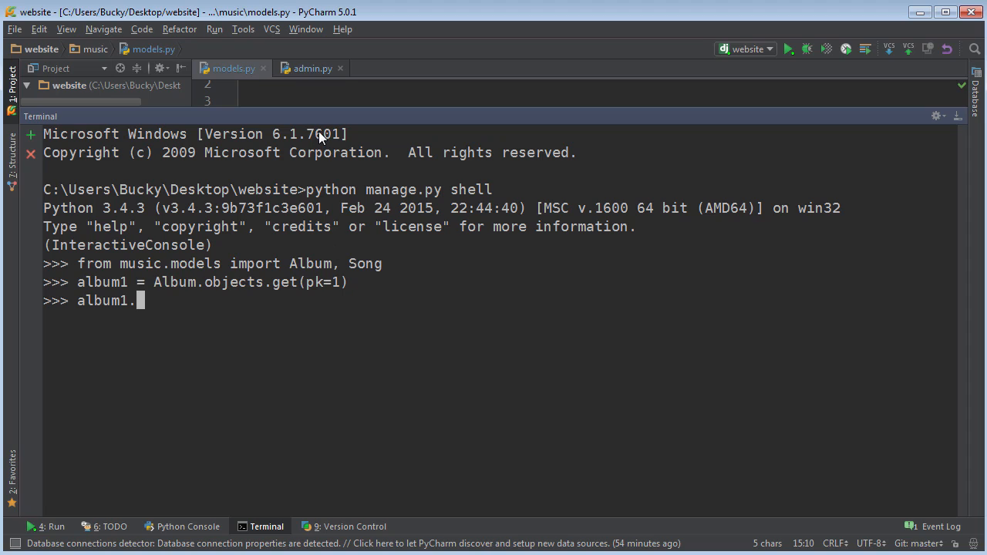
pyautogui.write('artist')
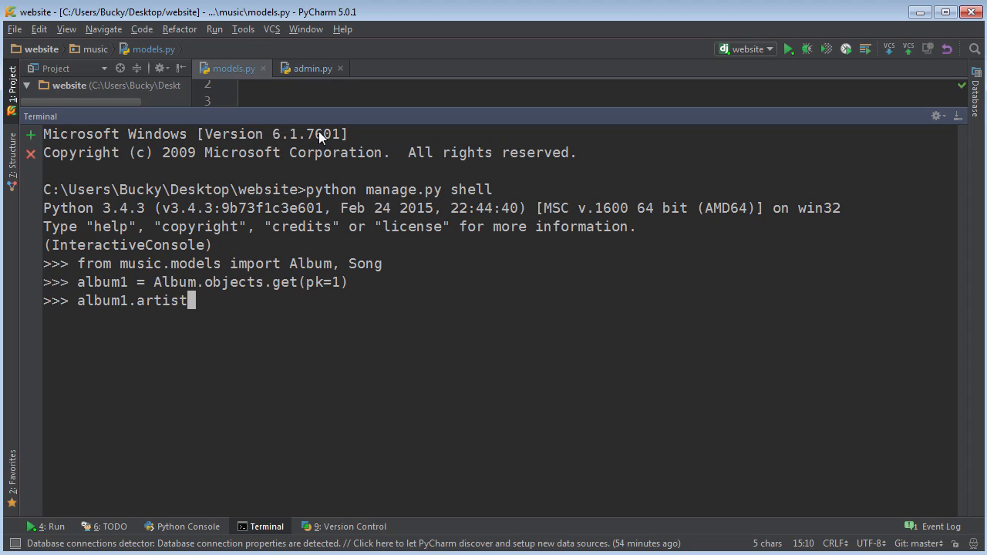
pyautogui.press('Return')
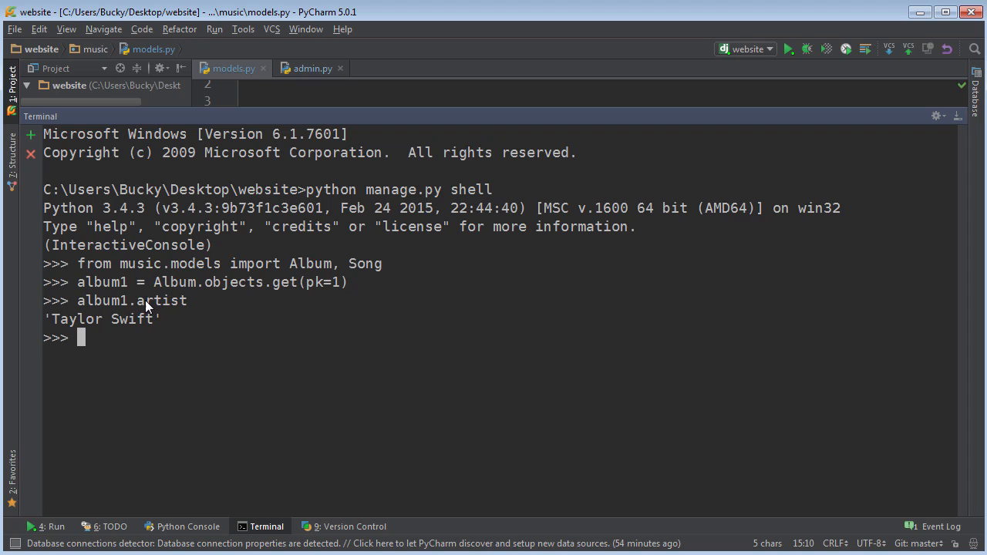
pyautogui.moveTo(154, 354)
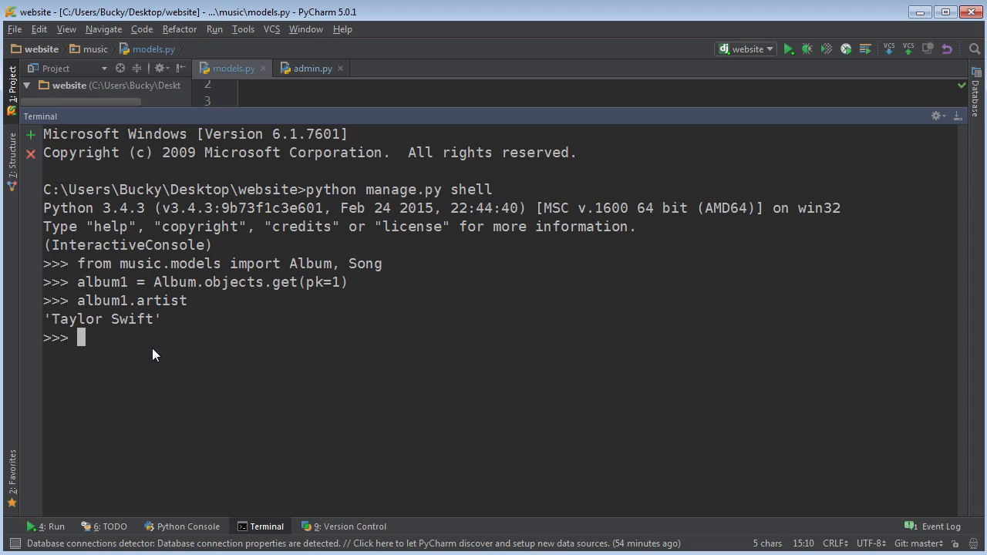
pyautogui.moveTo(201, 356)
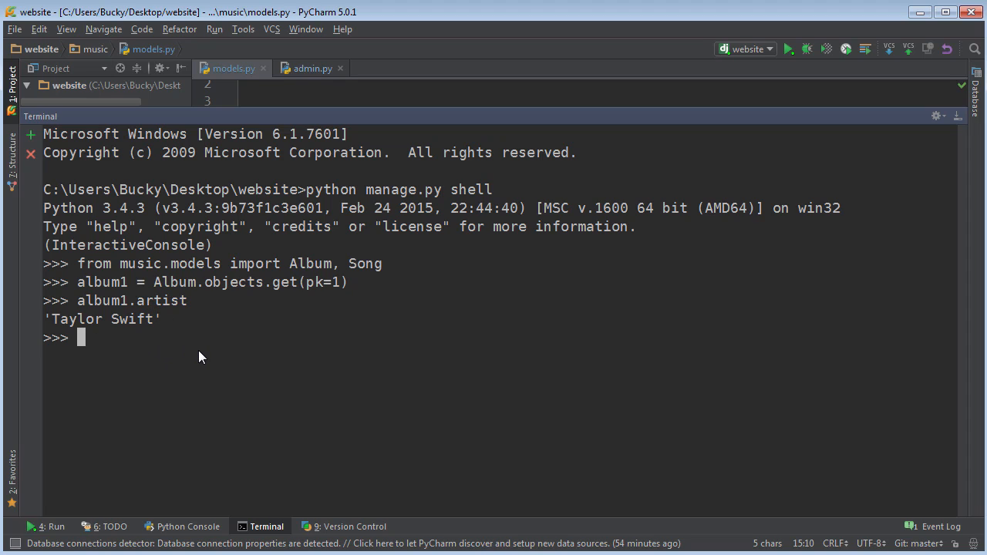
# Create an empty Song instance with song = Song(), checking the Song fields in models.py
pyautogui.write('song = Song(')
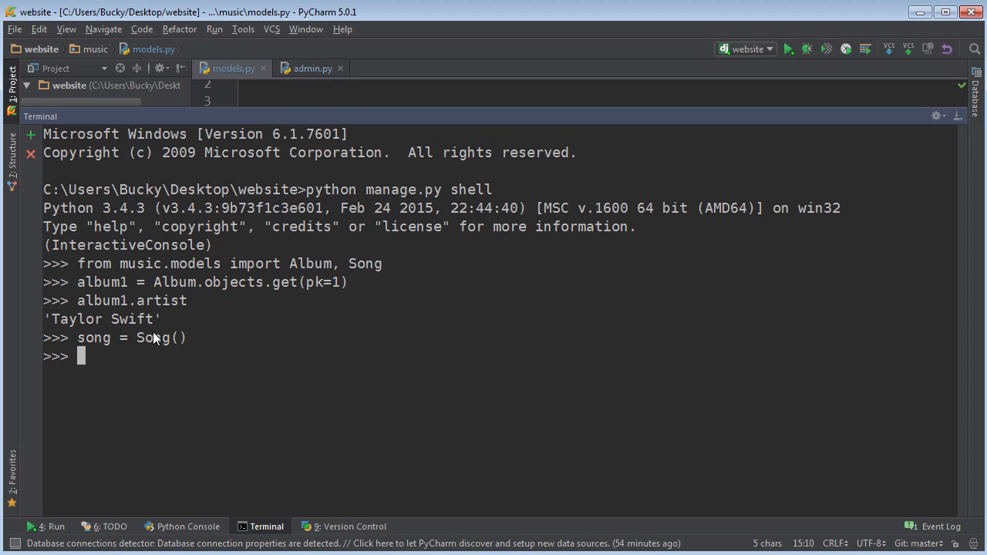
pyautogui.moveTo(268, 393)
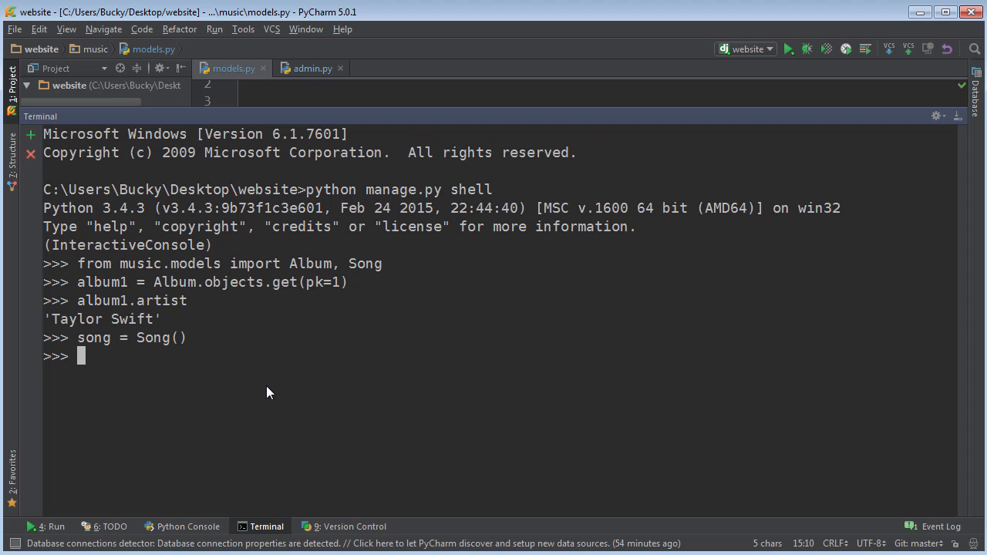
pyautogui.write('song_title')
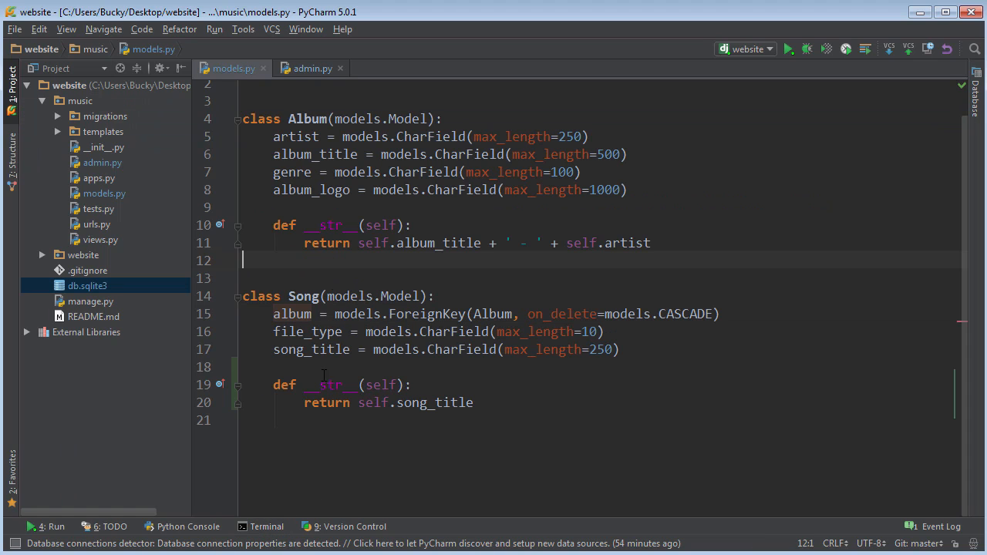
pyautogui.doubleClick(307, 332)
pyautogui.write('song')
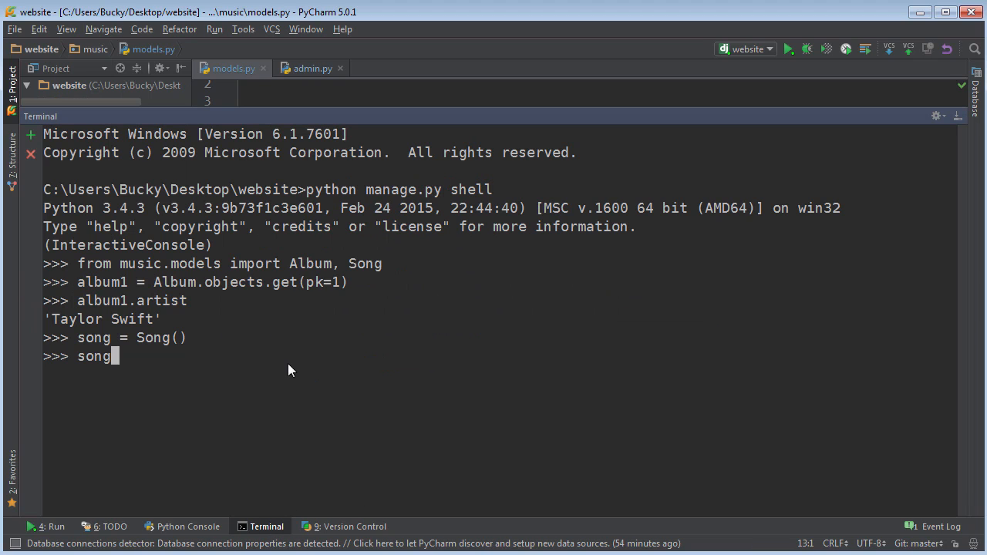
pyautogui.moveTo(259, 364)
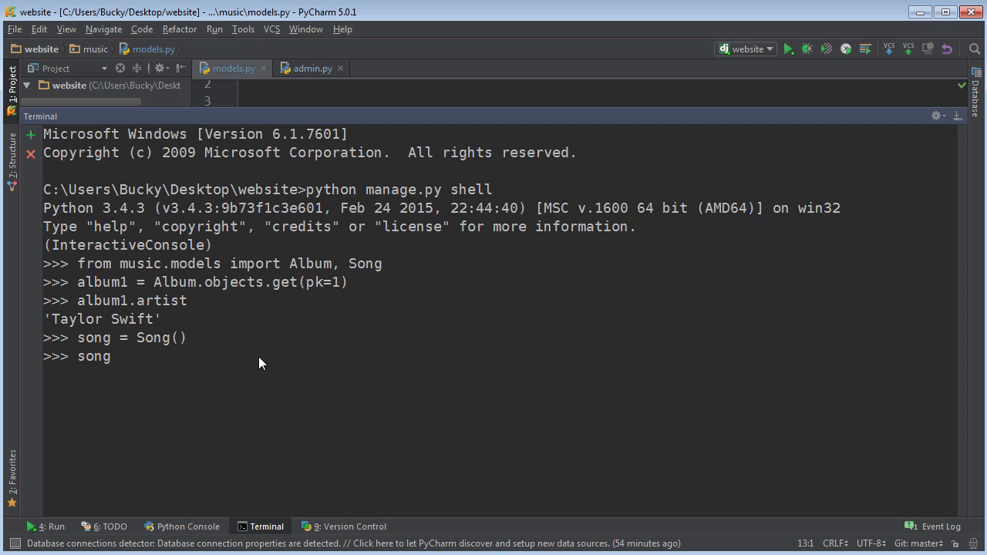
# Set song.album = album1 and song.file_type = 'mp3'
pyautogui.write('.album')
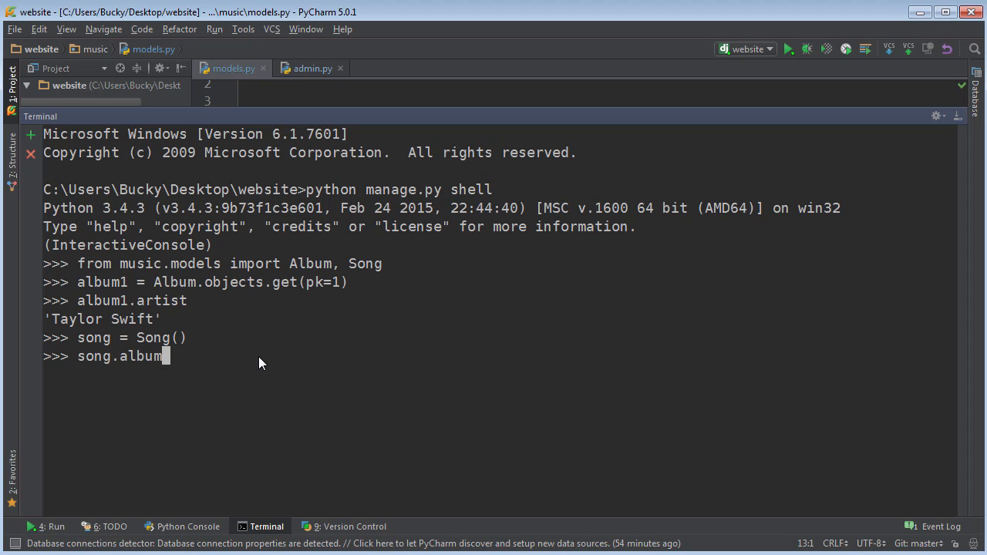
pyautogui.write('=')
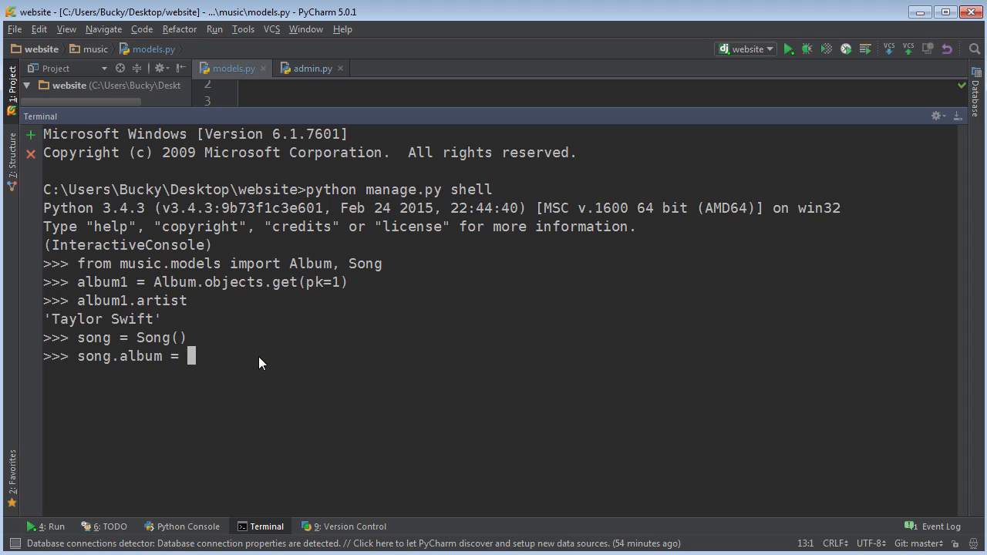
pyautogui.write('album1')
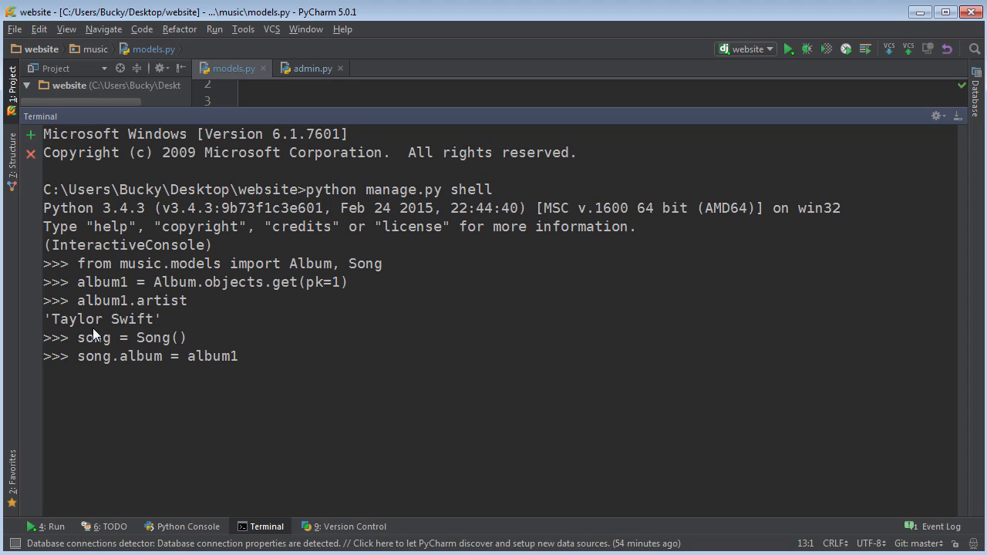
pyautogui.doubleClick(102, 300)
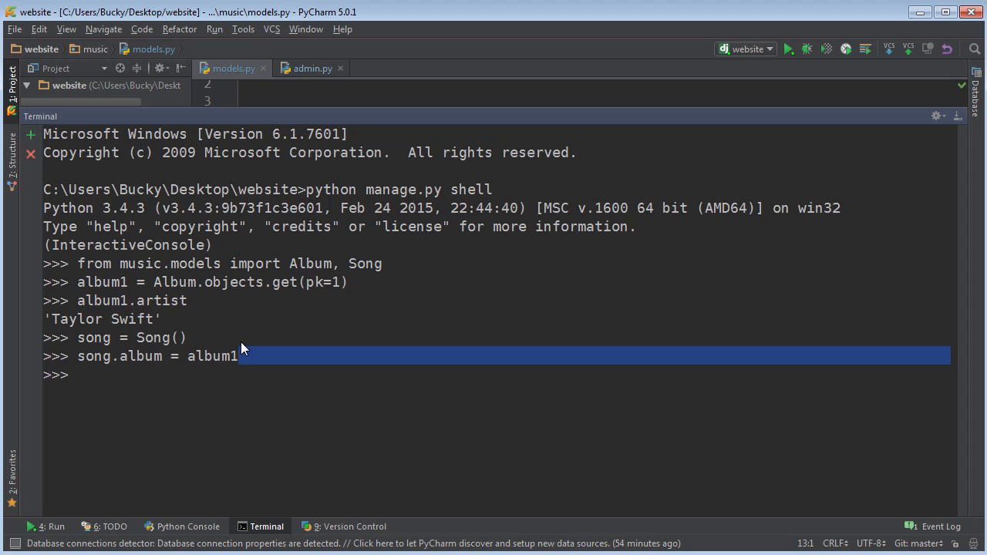
pyautogui.write('song')
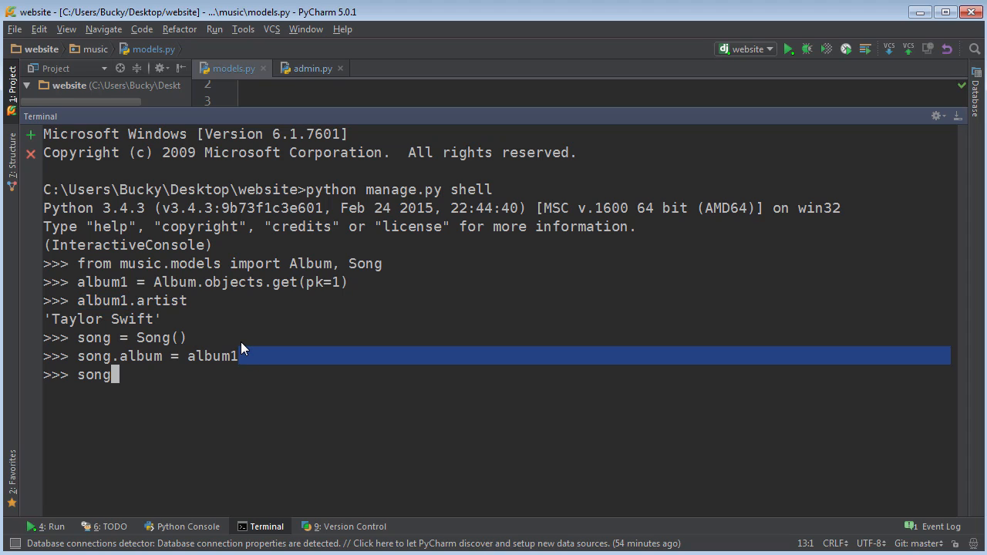
pyautogui.write('.file_typ')
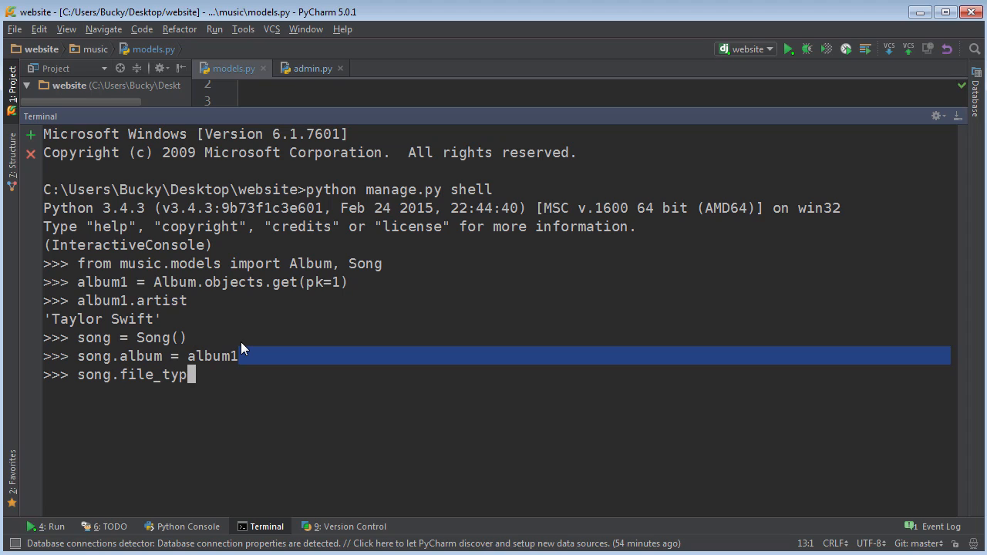
pyautogui.write("e = ''")
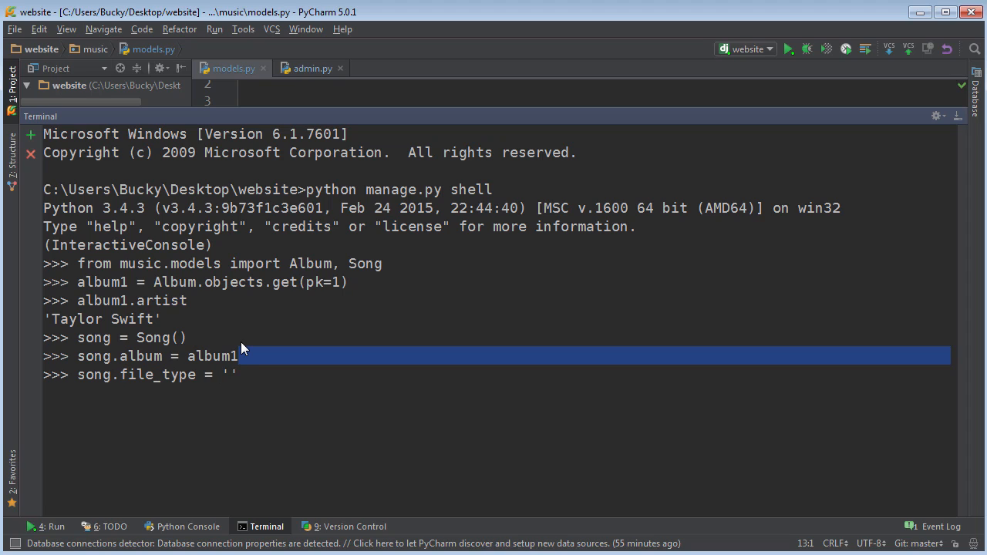
pyautogui.write('mp3')
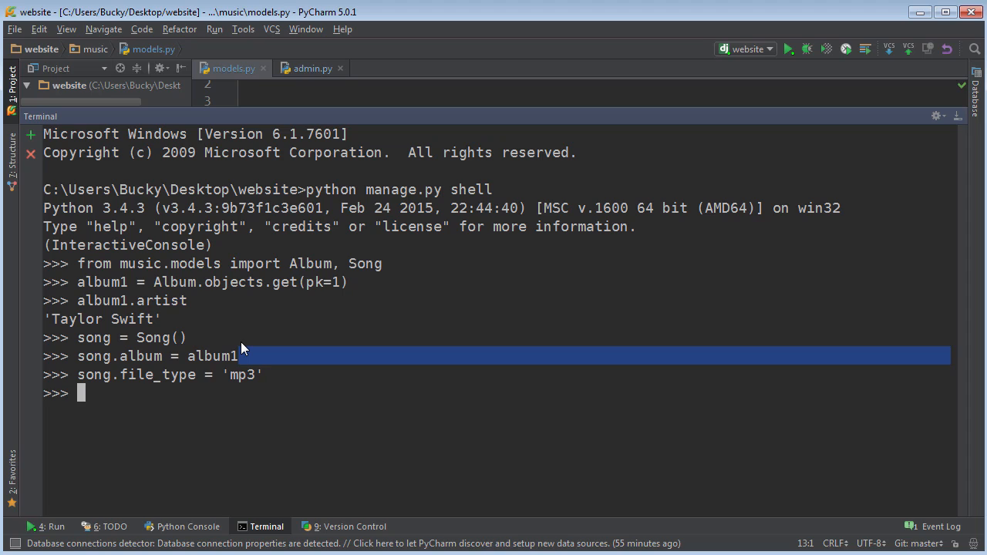
# Set song.song_title = 'I hate my boyfriend' and run song.save()
pyautogui.write('song')
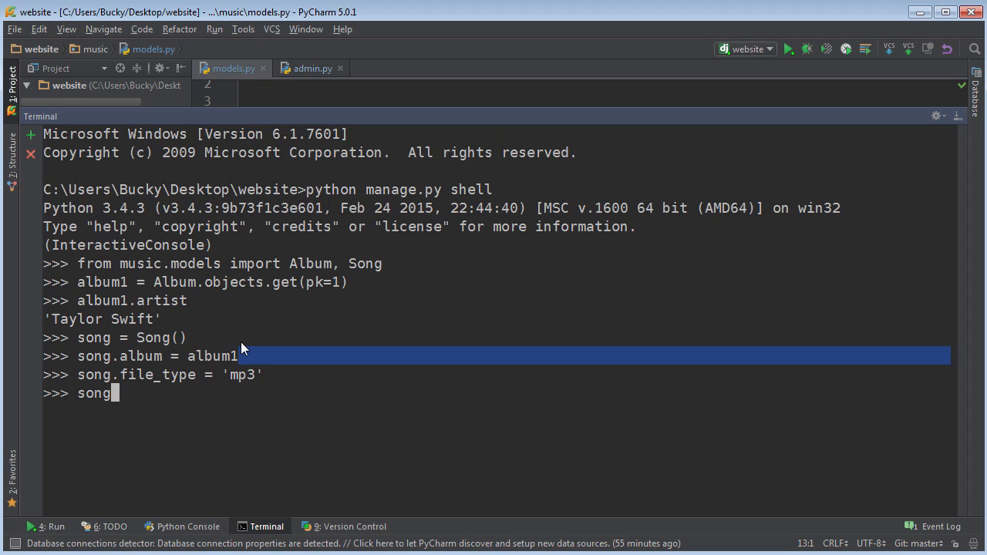
pyautogui.write('.song_t')
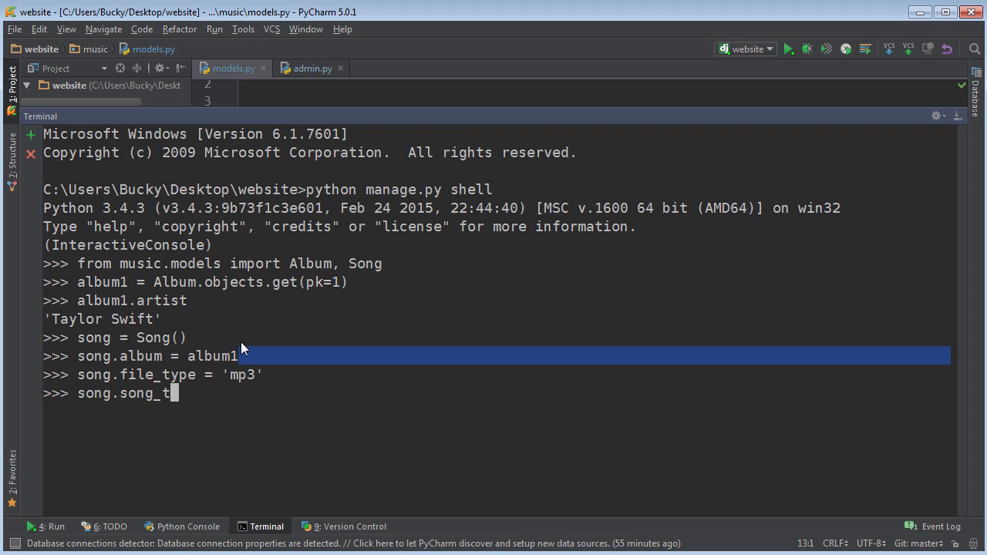
pyautogui.write("itle = 'I hate my")
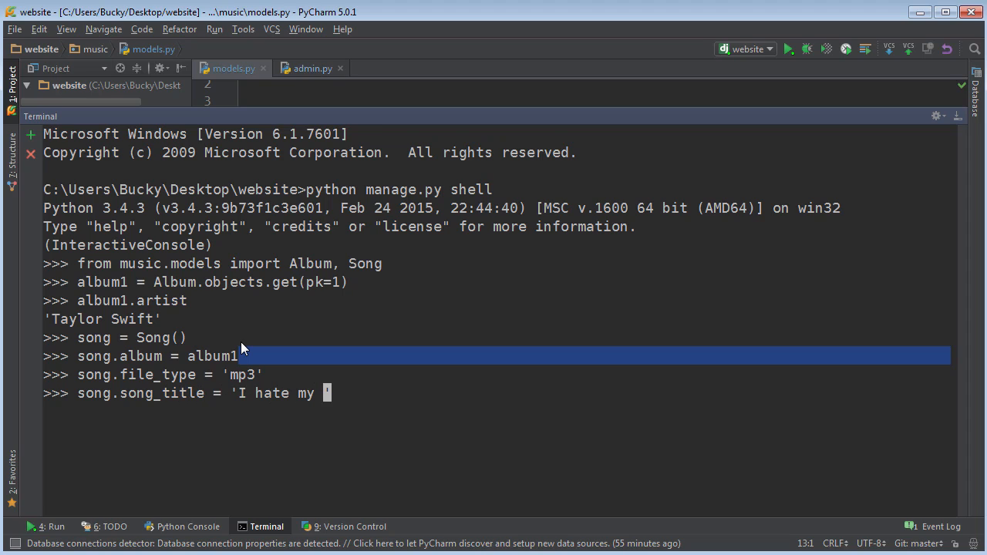
pyautogui.write('boyfriend')
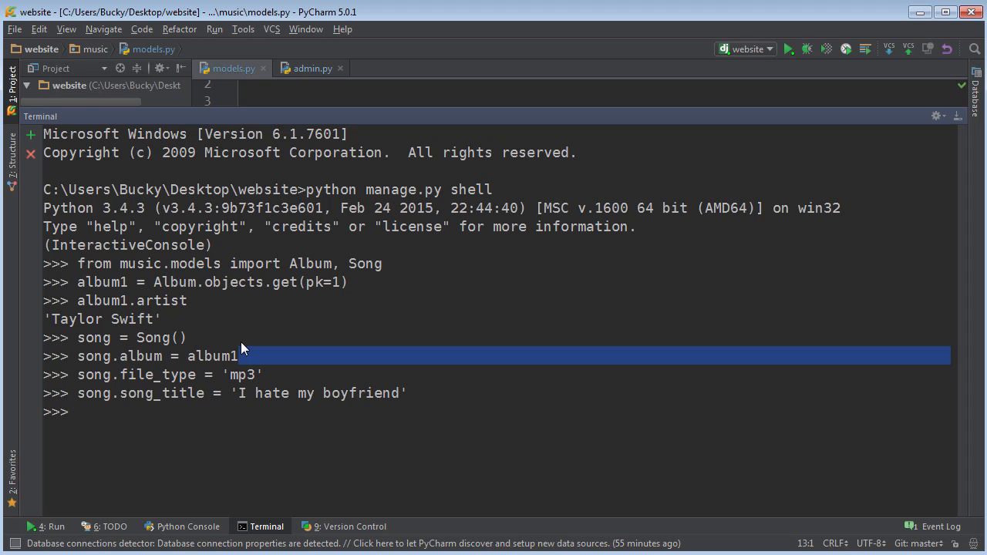
pyautogui.write('song.save')
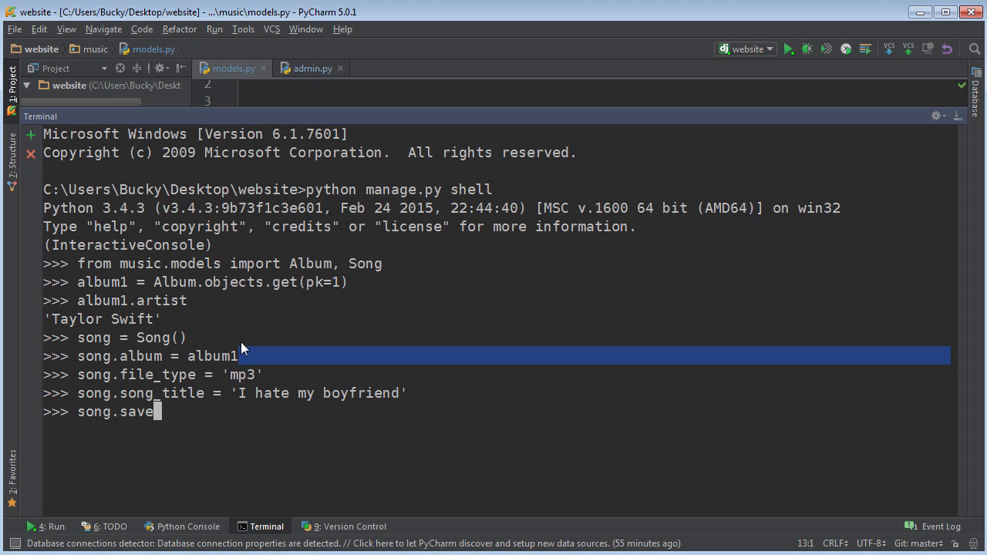
pyautogui.write('()')
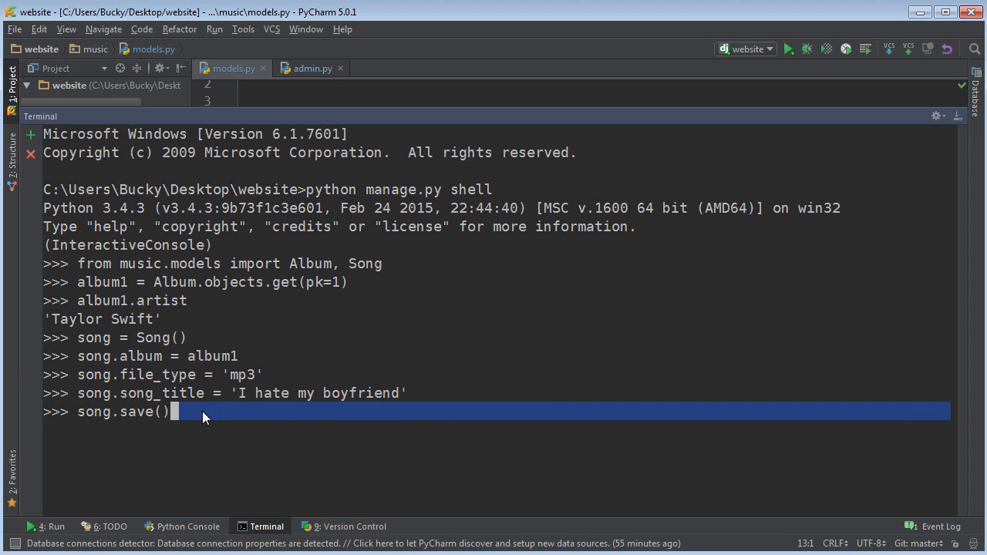
pyautogui.moveTo(208, 410)
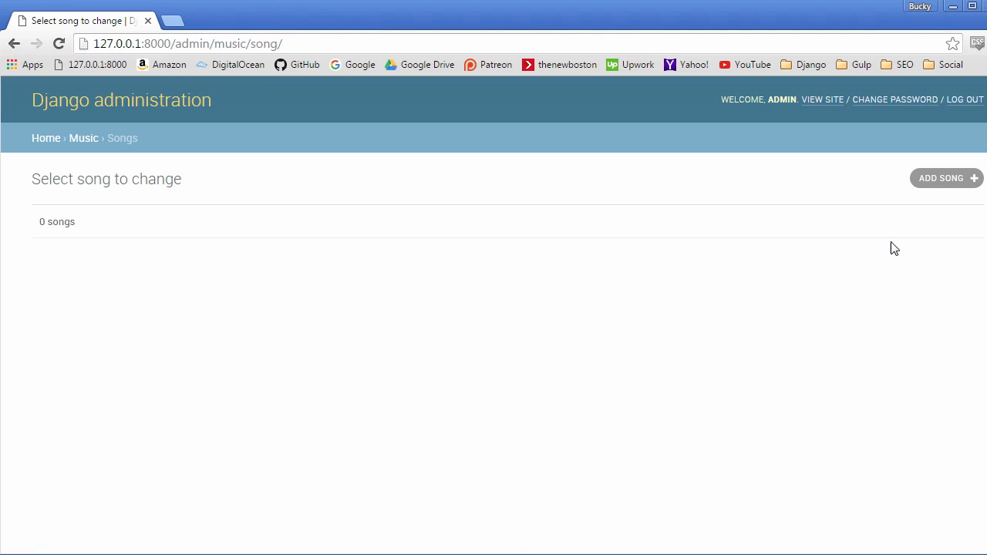
pyautogui.moveTo(68, 95)
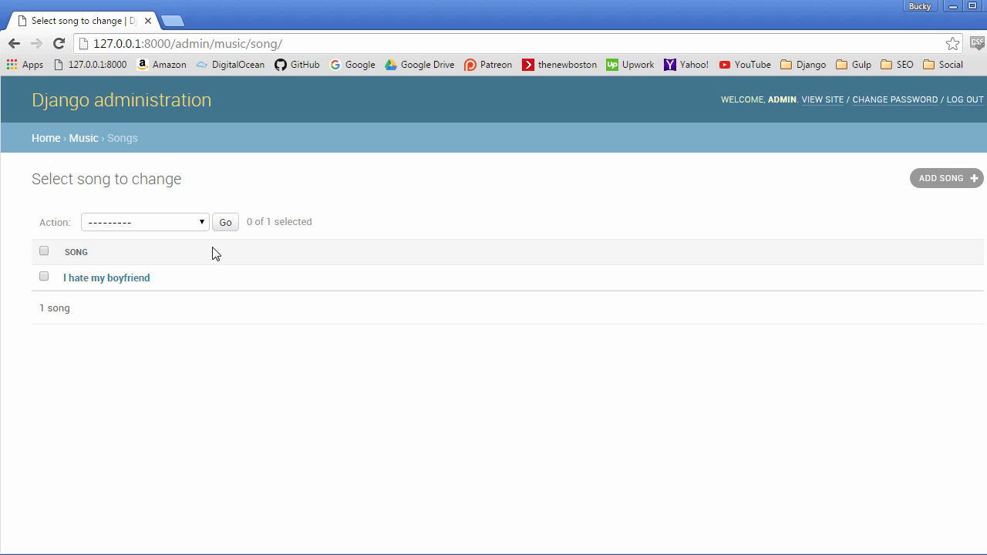
pyautogui.moveTo(106, 278)
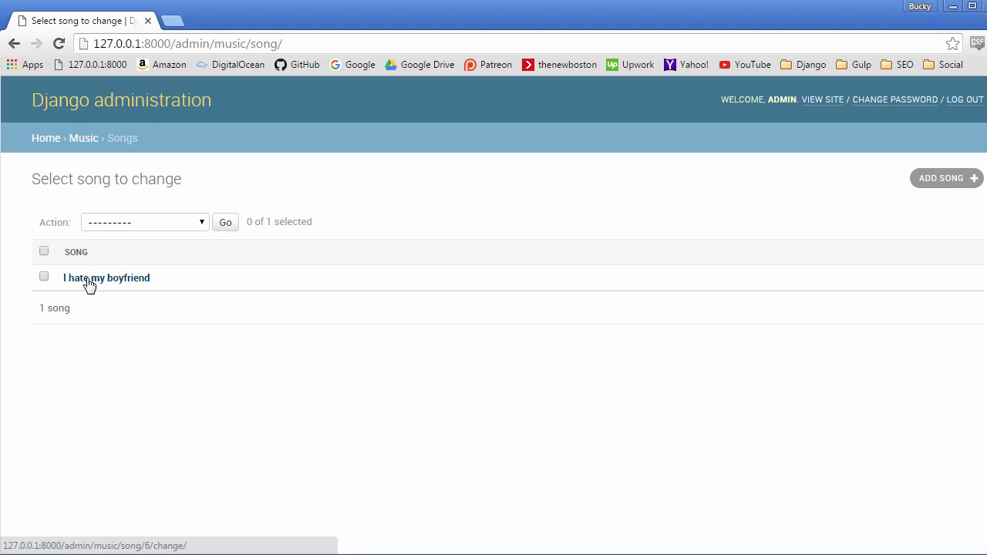
# Open the 'I hate my boyfriend' song's change page in the admin Songs list
pyautogui.click(104, 277)
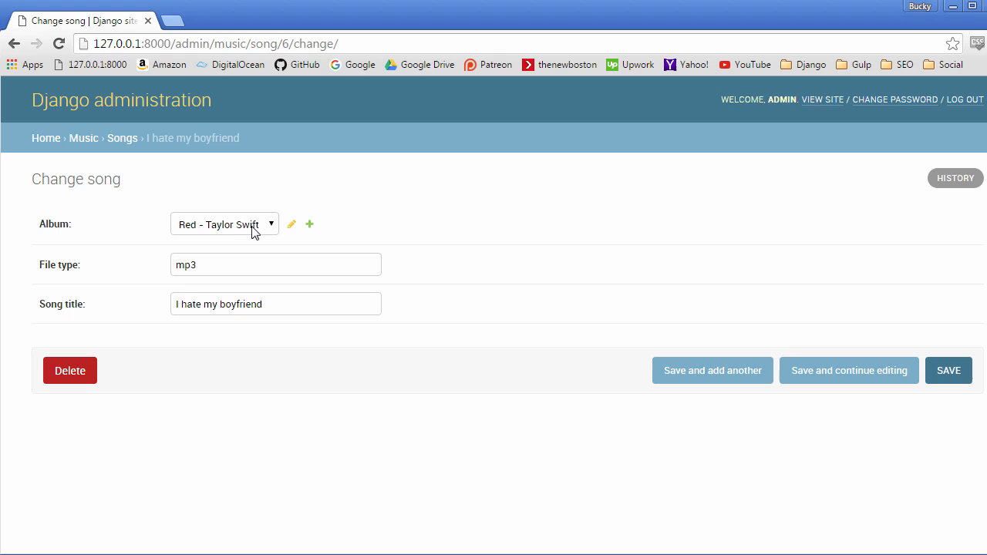
pyautogui.moveTo(179, 236)
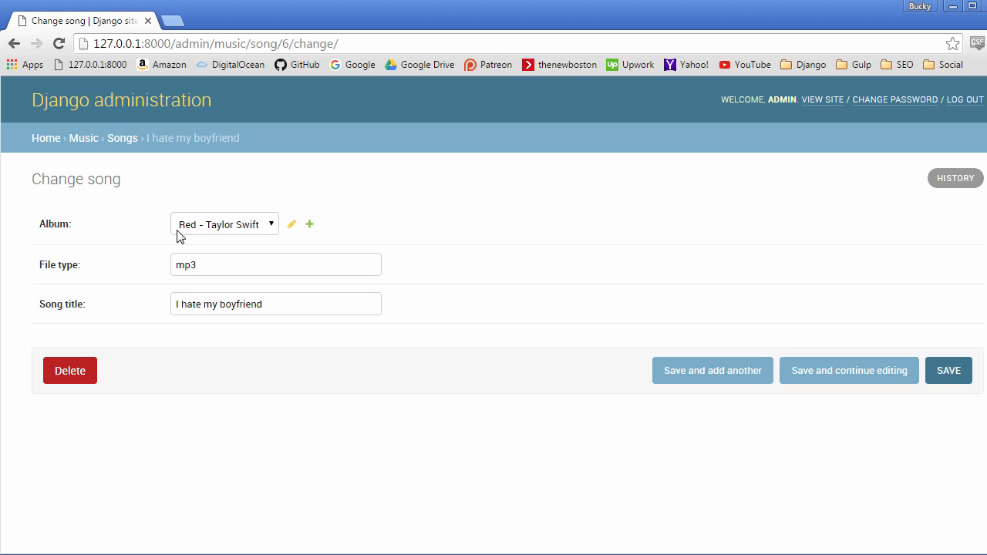
pyautogui.moveTo(171, 274)
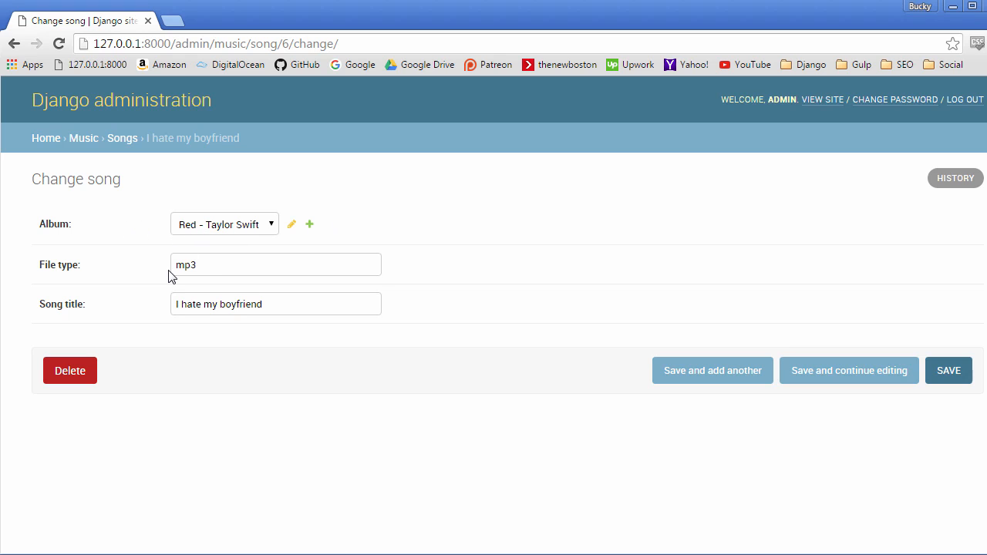
pyautogui.moveTo(43, 469)
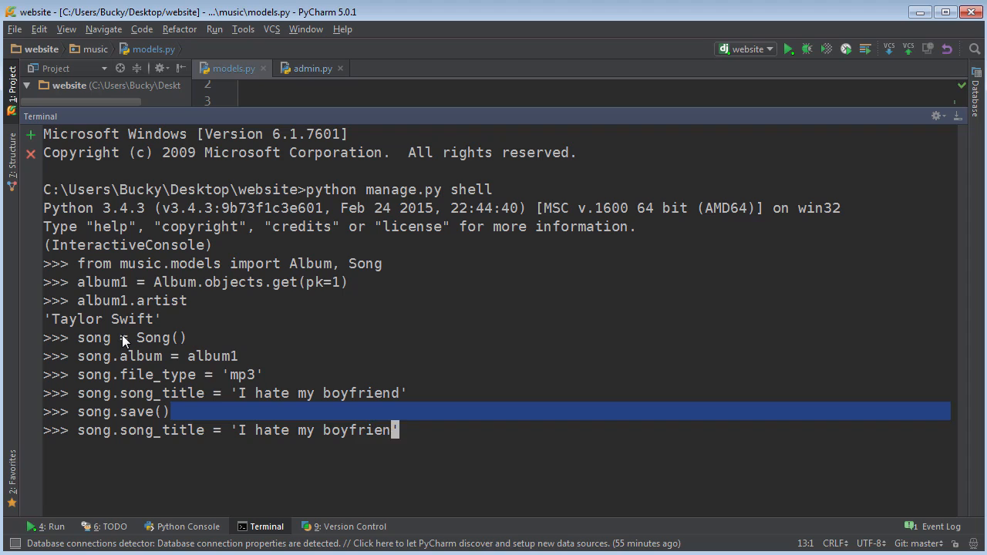
# Retype the song_title as 'I love my boyfriend' and save the song again
pyautogui.press('BackSpace')
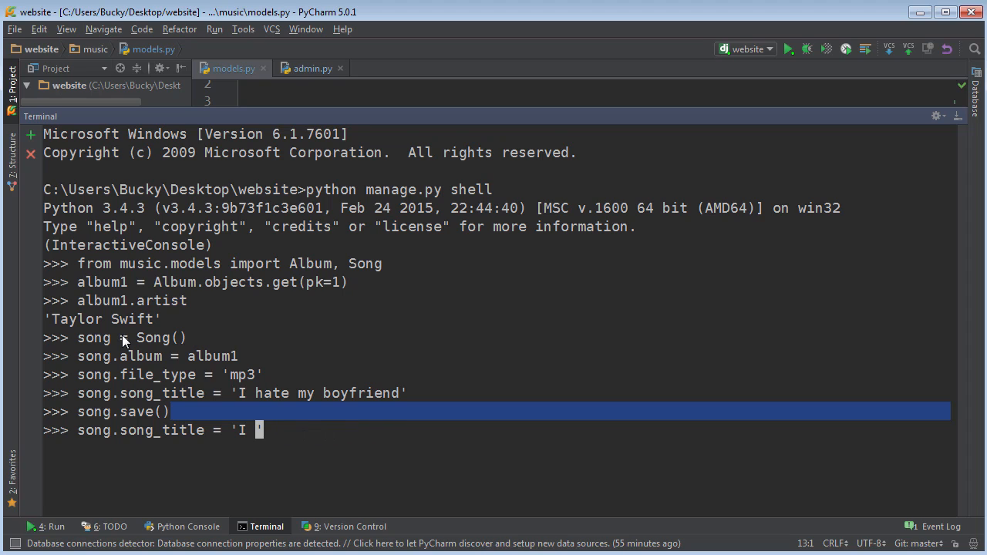
pyautogui.write('love')
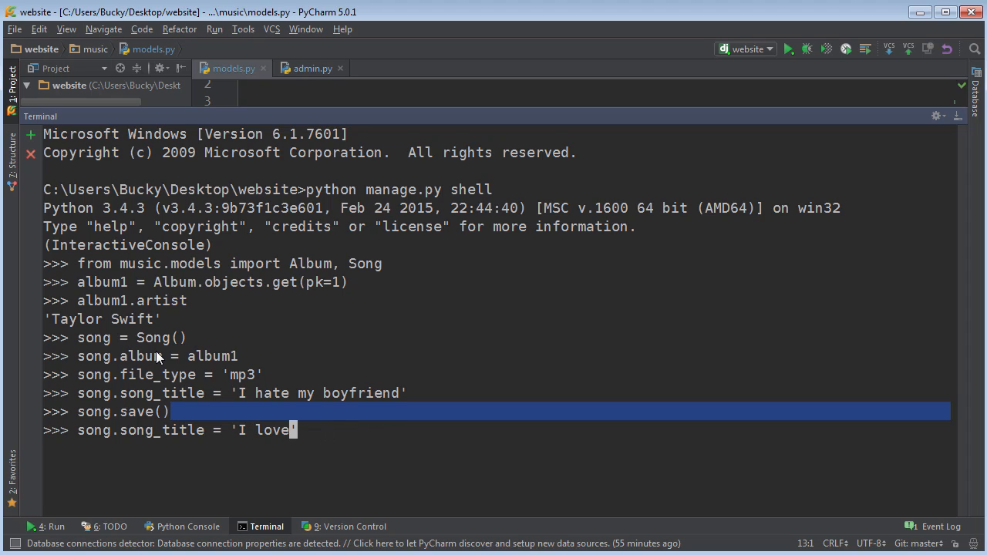
pyautogui.write('my boy')
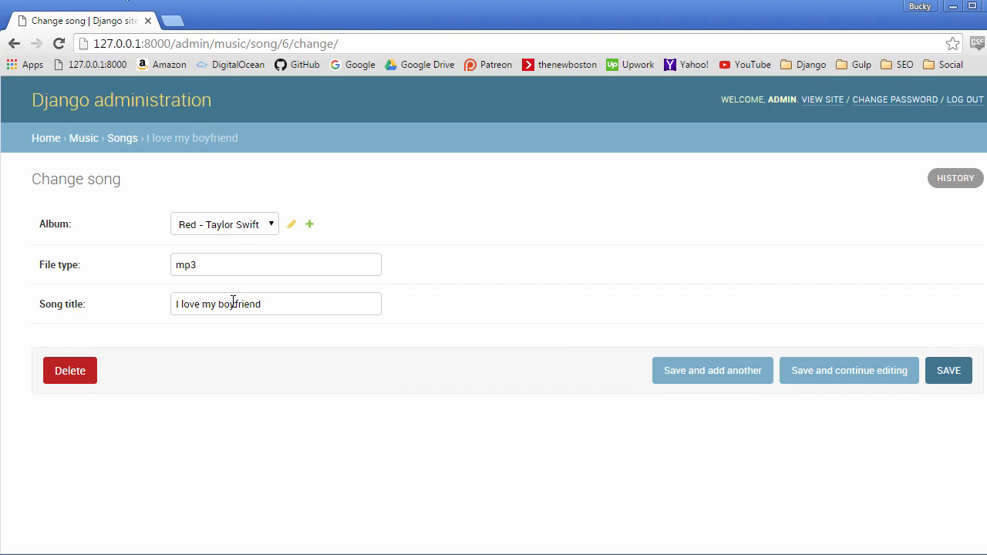
# Return to the admin Songs list, now showing 'I love my boyfriend'
pyautogui.click(83, 139)
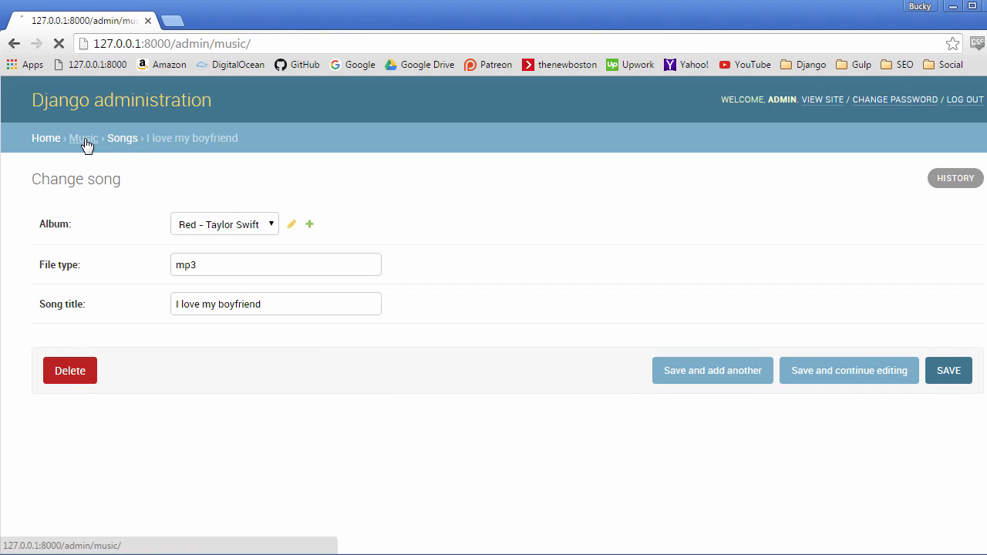
pyautogui.click(122, 139)
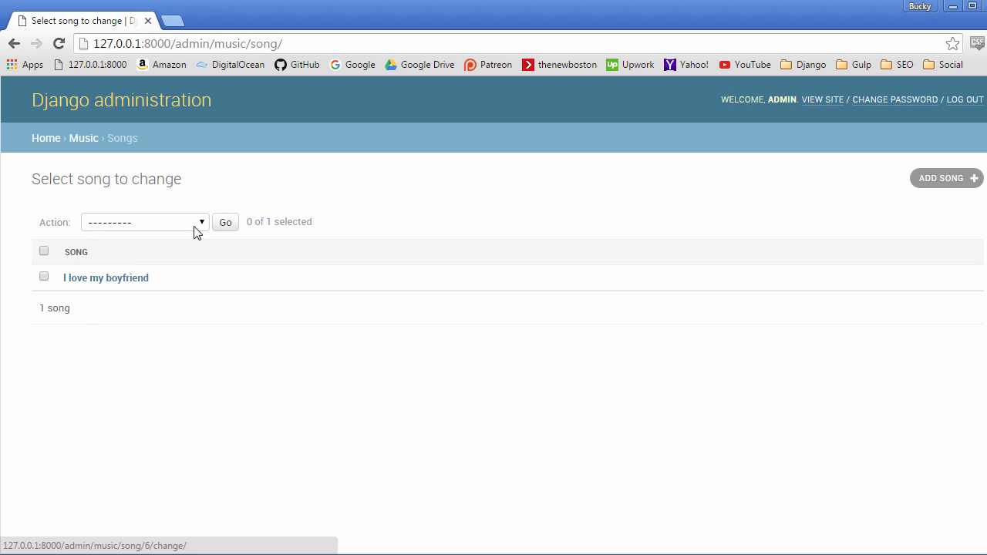
pyautogui.moveTo(478, 518)
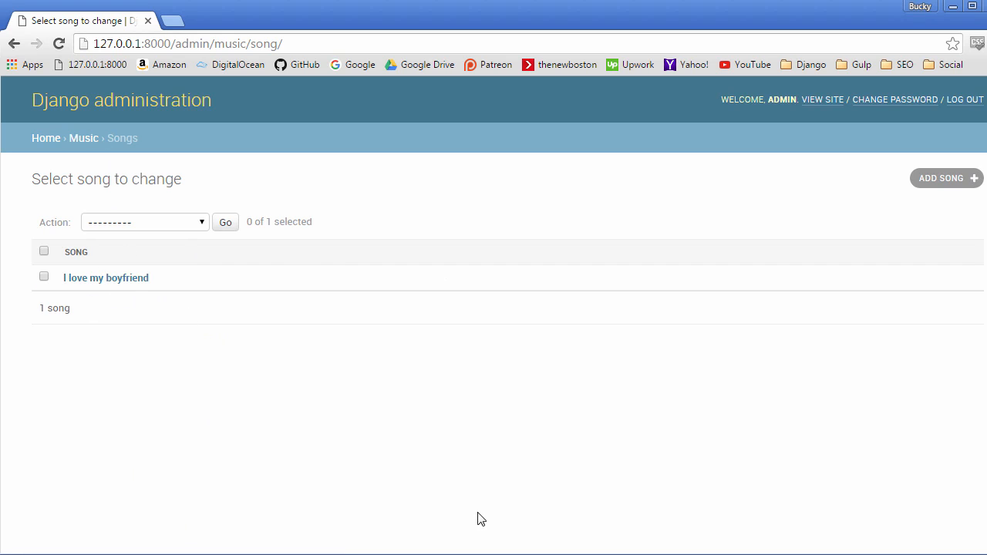